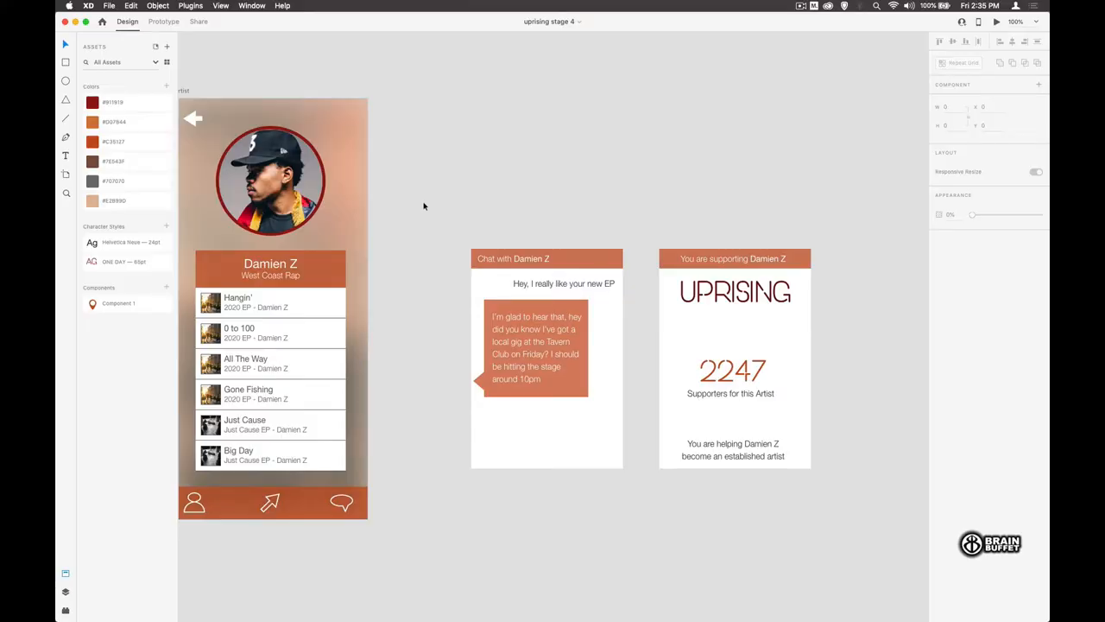
Select the chat and support panels and drag the support panel onto the Artist artboard.
{"action": "left_click", "coordinate": [545, 380]}
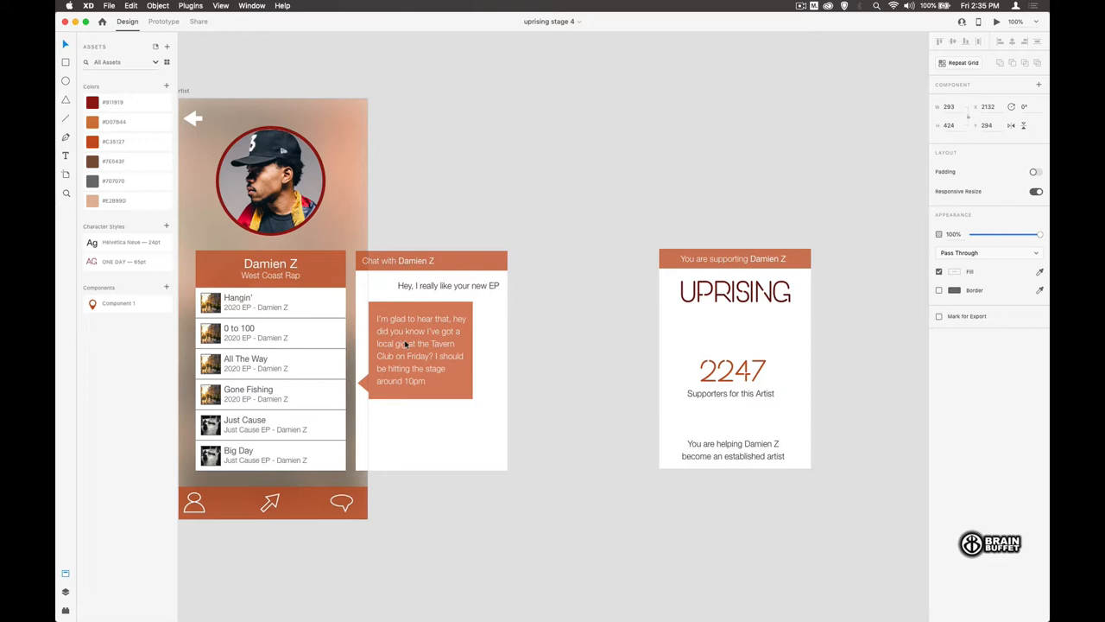
{"action": "left_click", "coordinate": [428, 363]}
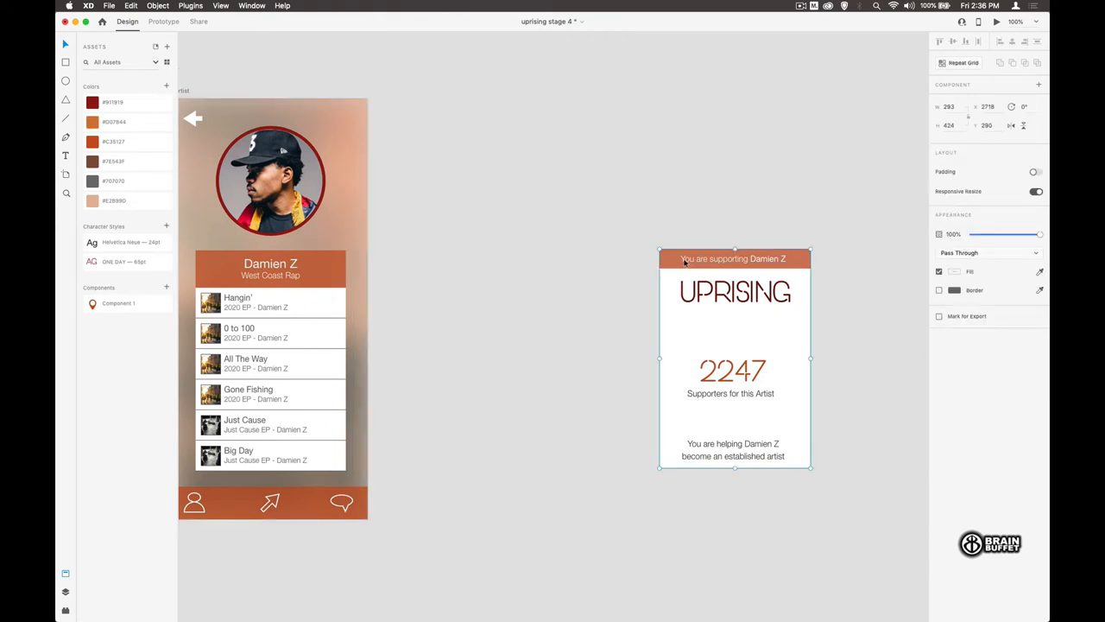
{"action": "left_click_drag", "start_coordinate": [734, 363], "coordinate": [442, 358]}
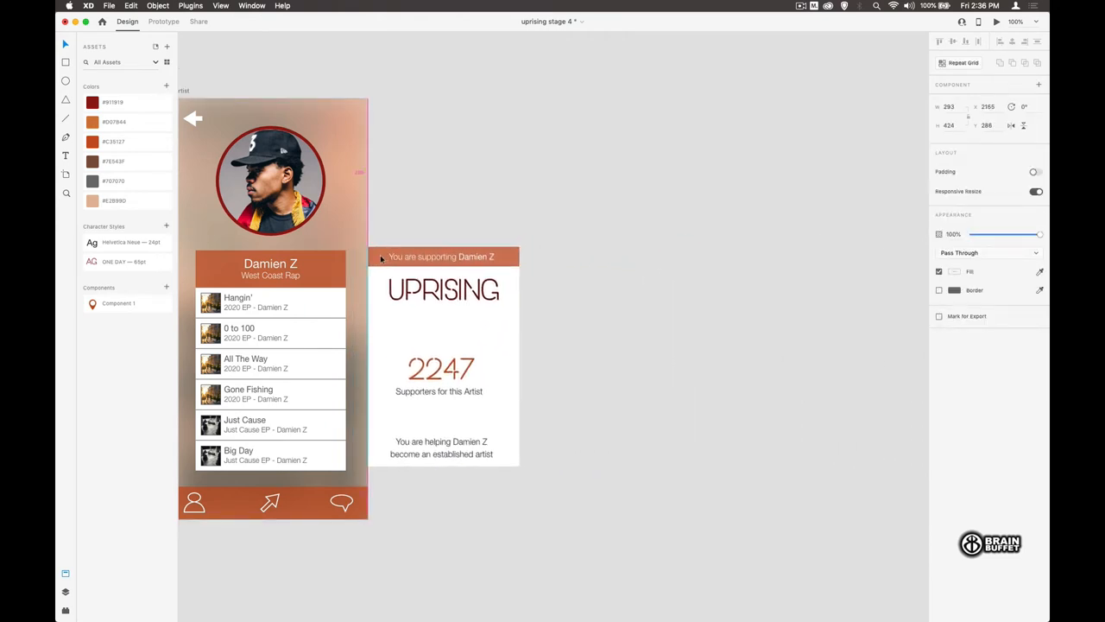
{"action": "left_click_drag", "start_coordinate": [442, 354], "coordinate": [428, 358]}
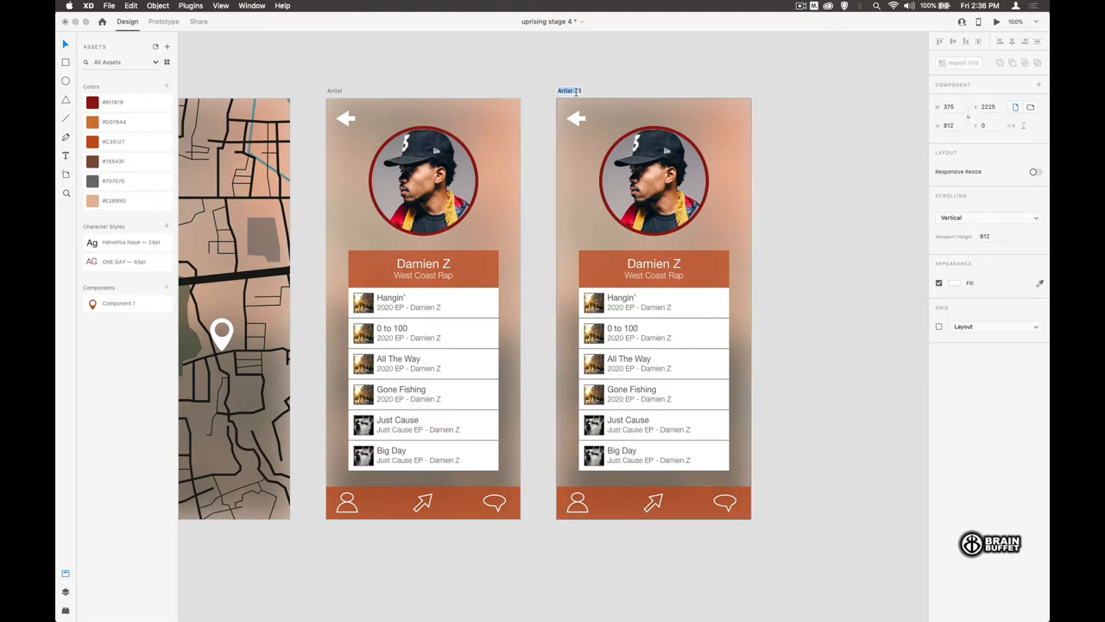
Duplicate the Artist artboard twice as Artist Chat and Artist Support, arranged below the original.
{"action": "type", "text": "Chat"}
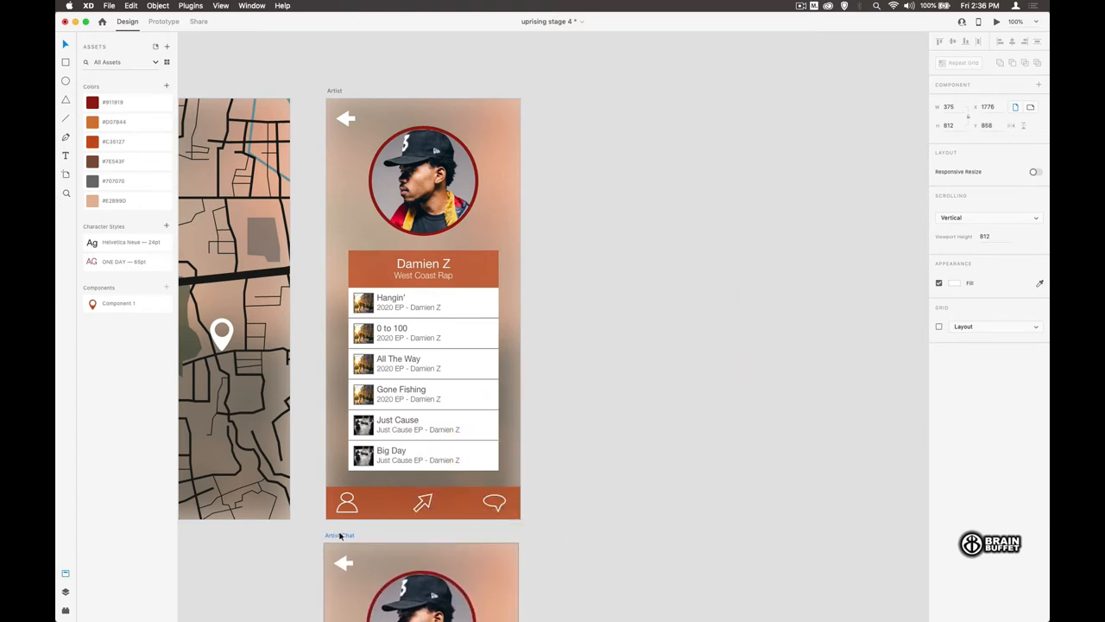
{"action": "scroll", "scroll_direction": "down", "scroll_amount": 3}
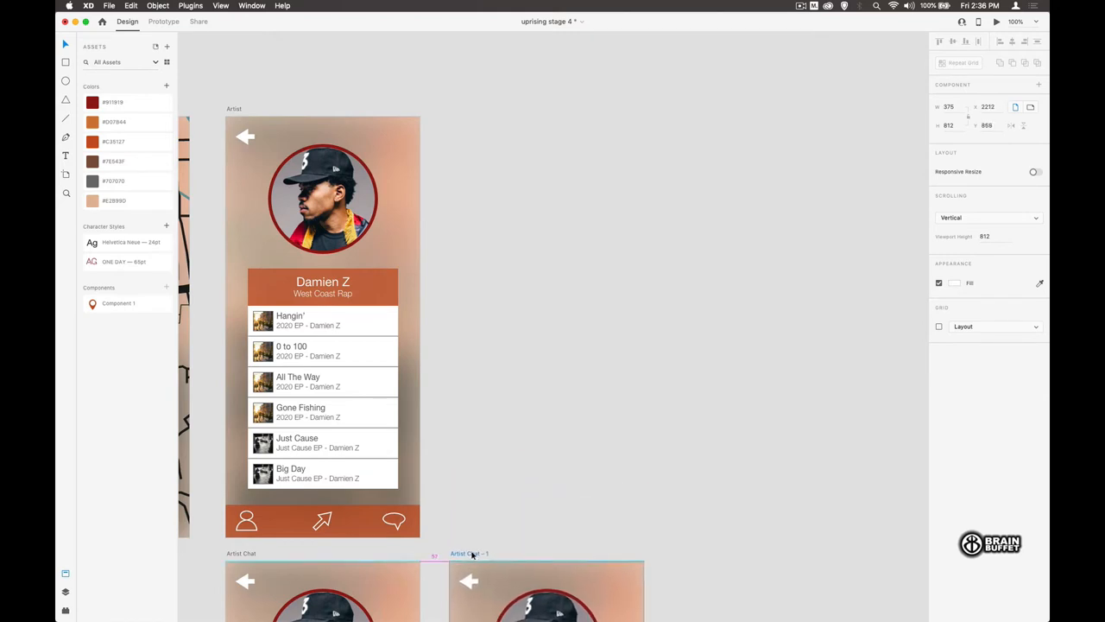
{"action": "scroll", "scroll_direction": "down", "scroll_amount": 3}
{"action": "type", "text": "Suppor"}
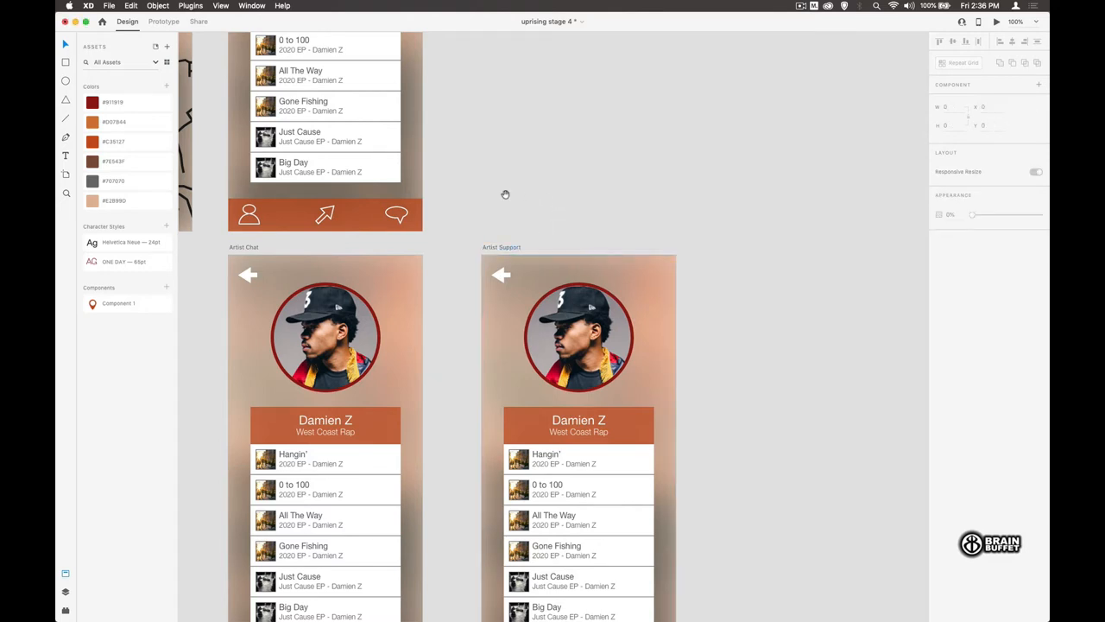
{"action": "scroll", "scroll_direction": "down", "scroll_amount": 3}
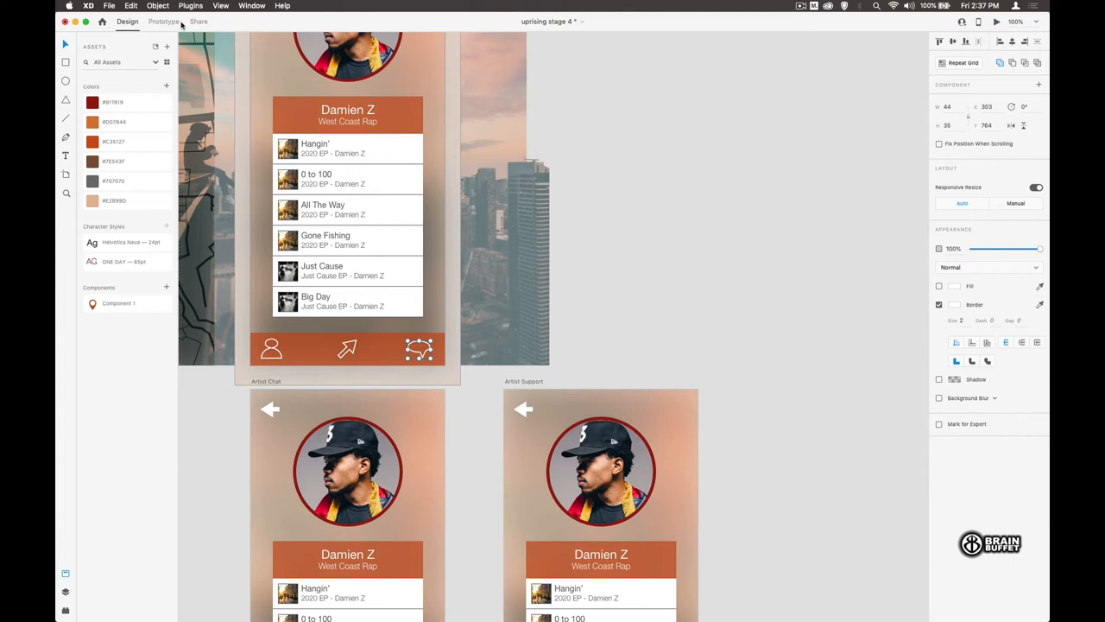
Wire the Artist screen's chat icon to Artist Chat with a Tap, Transition, Slide Left interaction.
{"action": "left_click", "coordinate": [162, 21]}
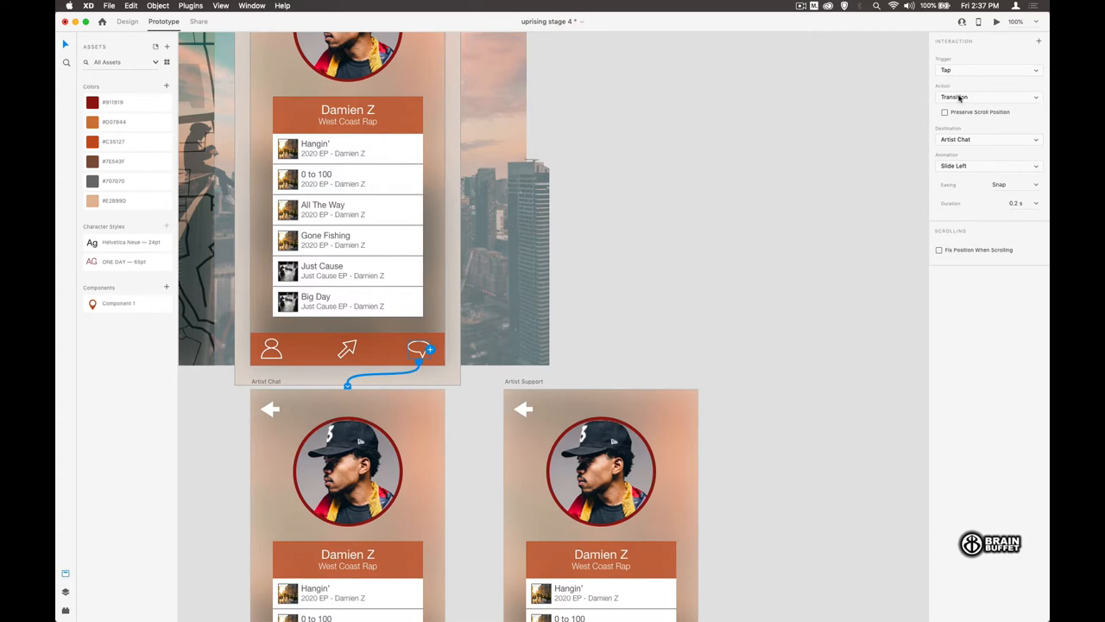
{"action": "left_click", "coordinate": [987, 97]}
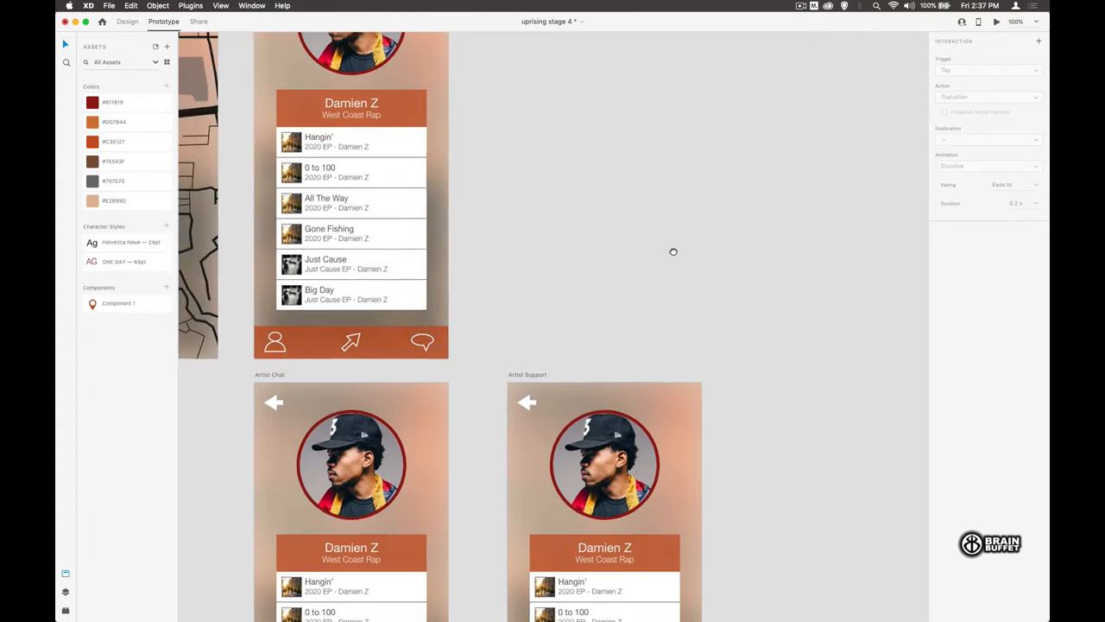
{"action": "scroll", "scroll_direction": "down", "scroll_amount": 3}
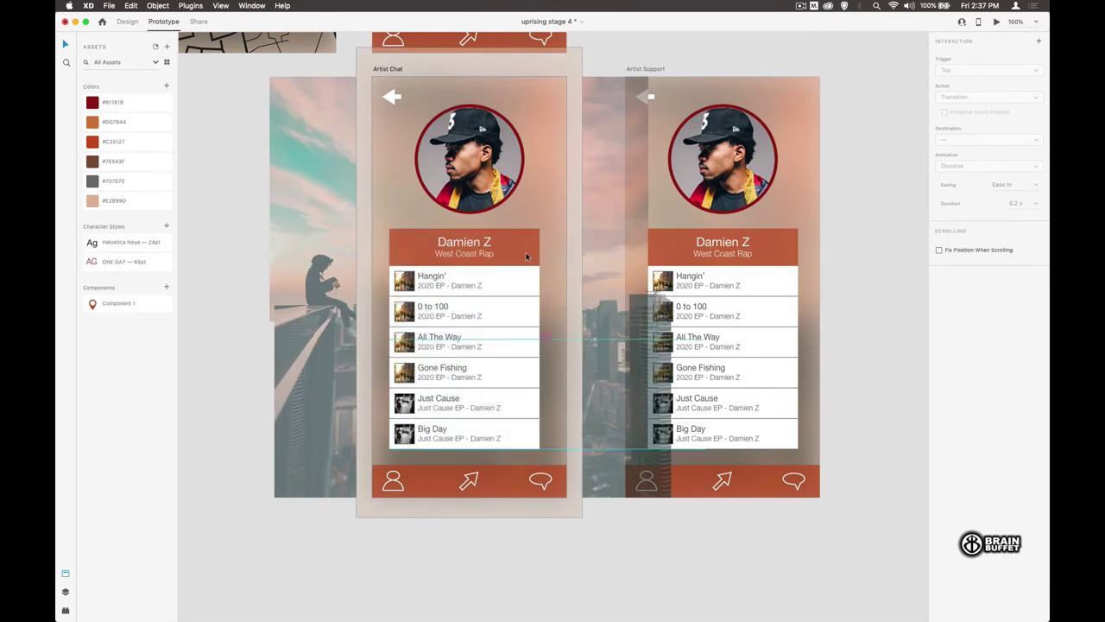
Shift the Artist Chat track list left and place the chat panel where it was.
{"action": "left_click", "coordinate": [128, 21]}
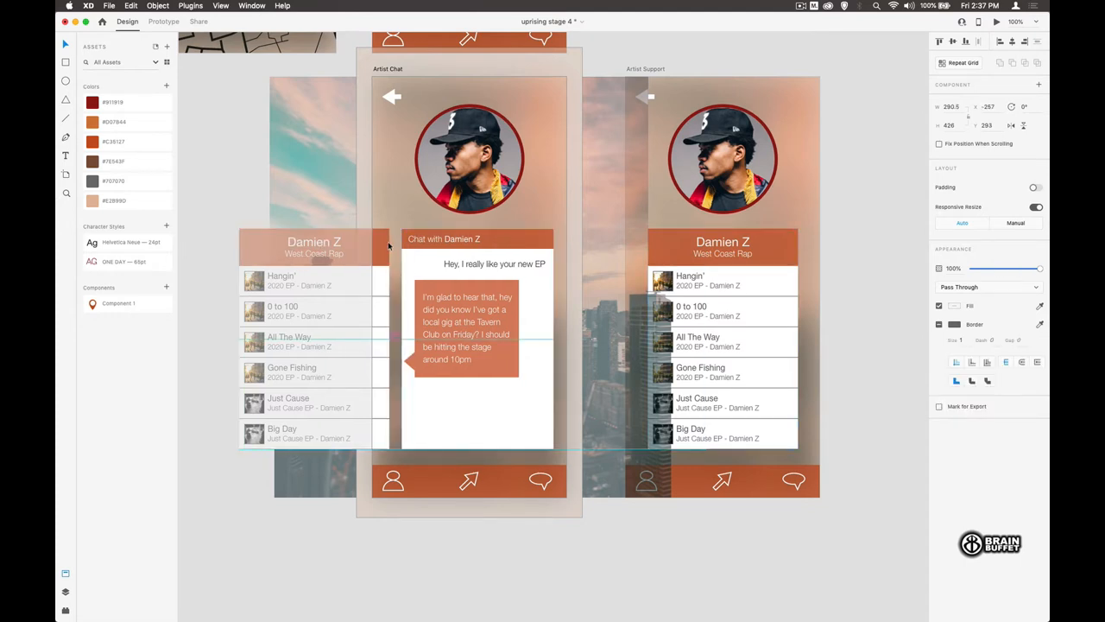
{"action": "left_click", "coordinate": [315, 337]}
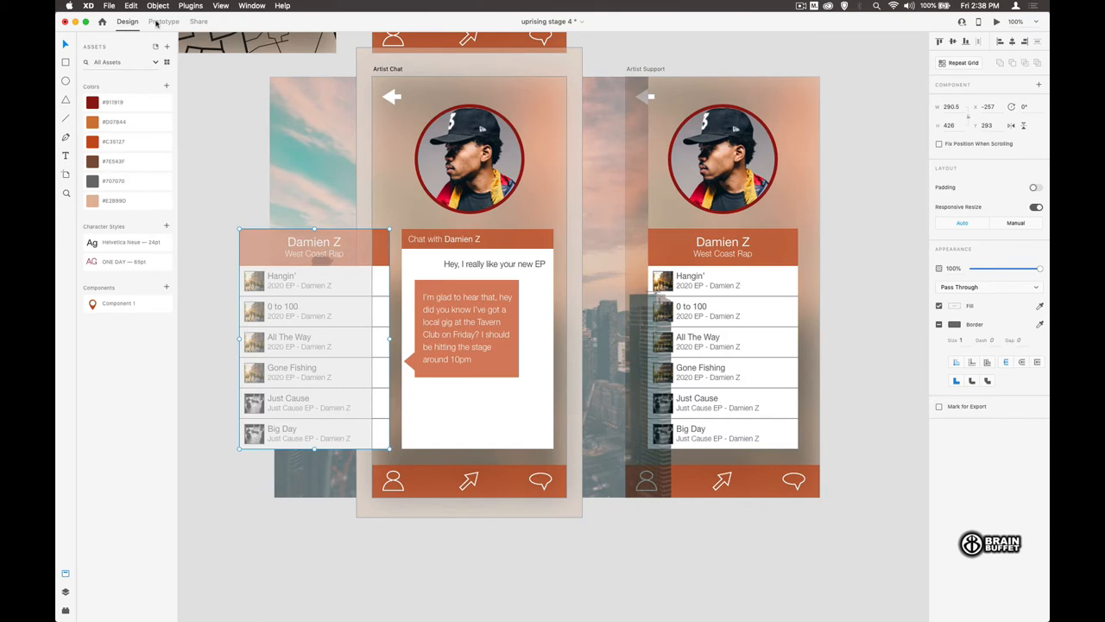
{"action": "left_click", "coordinate": [163, 21]}
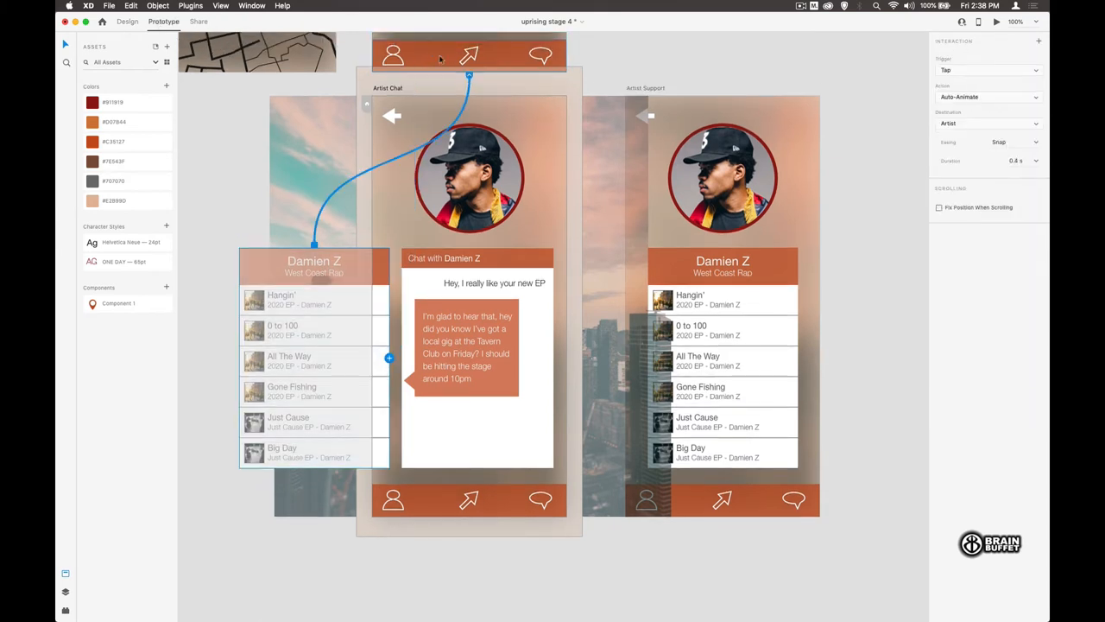
Set the track list's interaction to a Drag trigger with Auto-Animate back to Artist.
{"action": "left_click", "coordinate": [988, 69]}
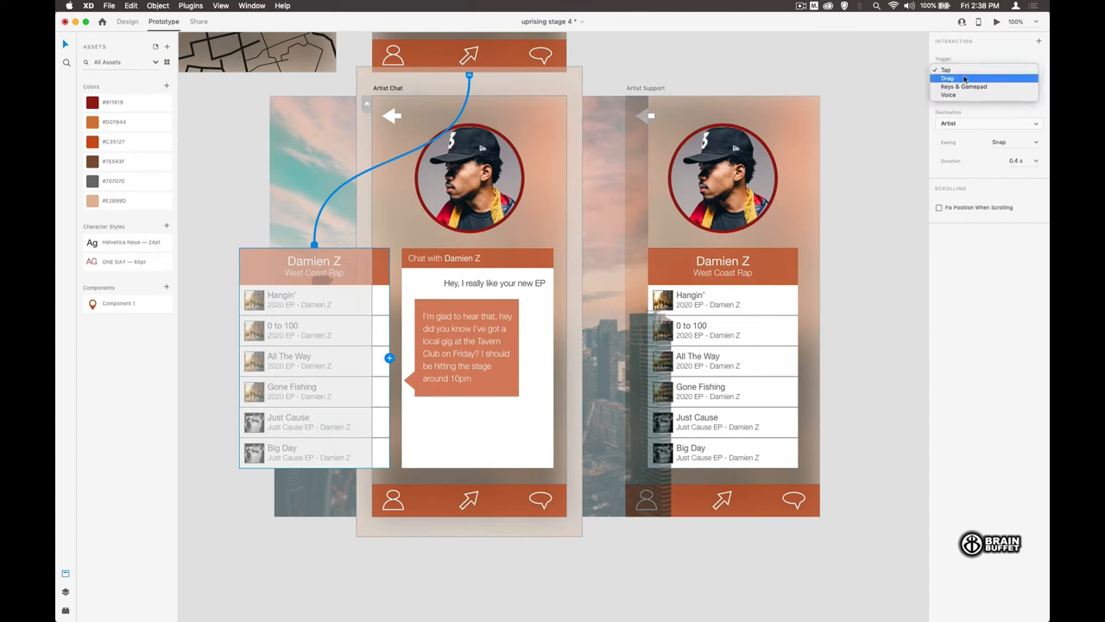
{"action": "left_click", "coordinate": [948, 79]}
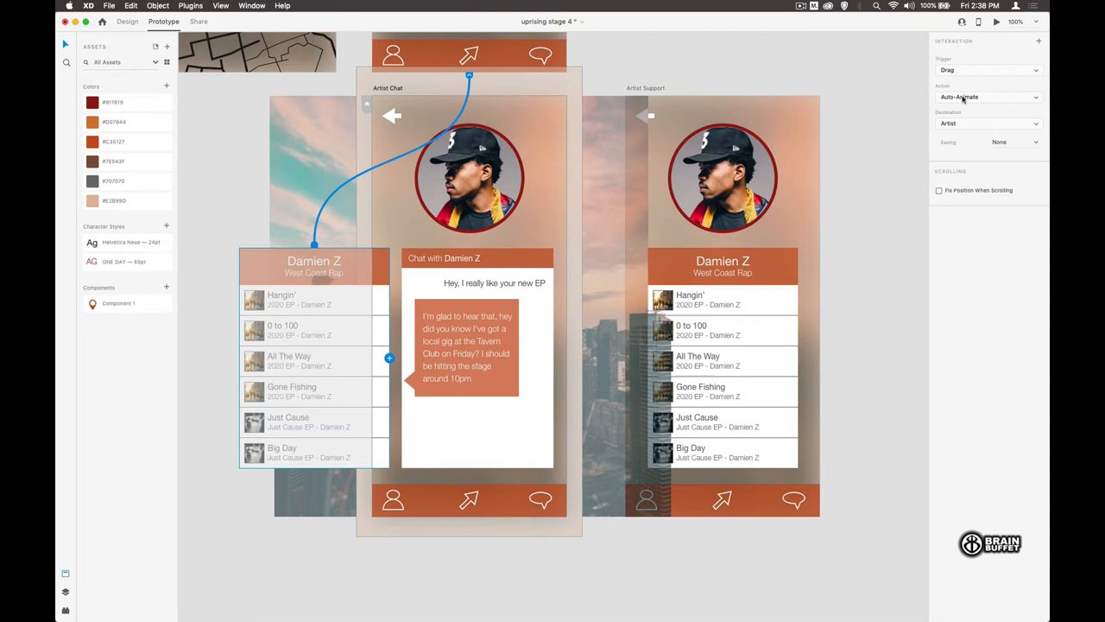
{"action": "left_click", "coordinate": [988, 96]}
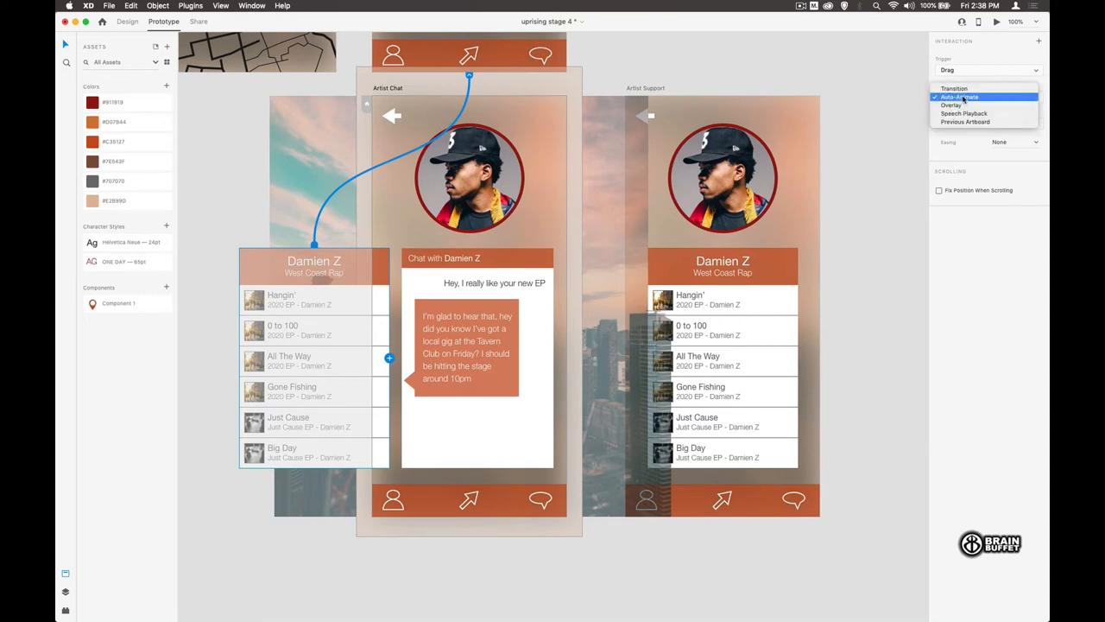
{"action": "left_click", "coordinate": [953, 88]}
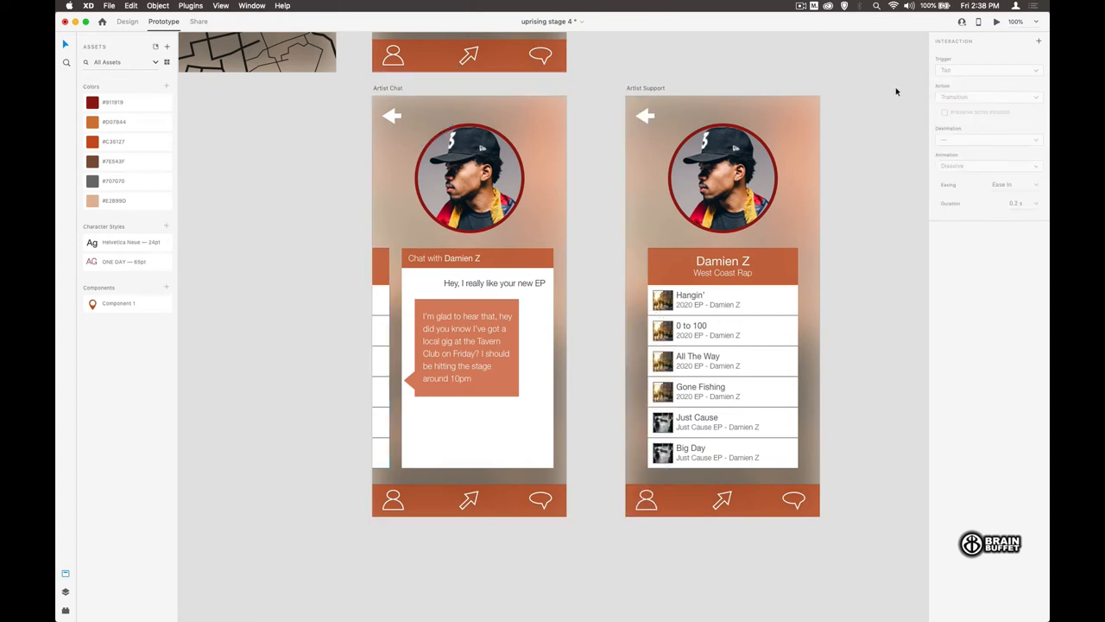
{"action": "left_click", "coordinate": [470, 55]}
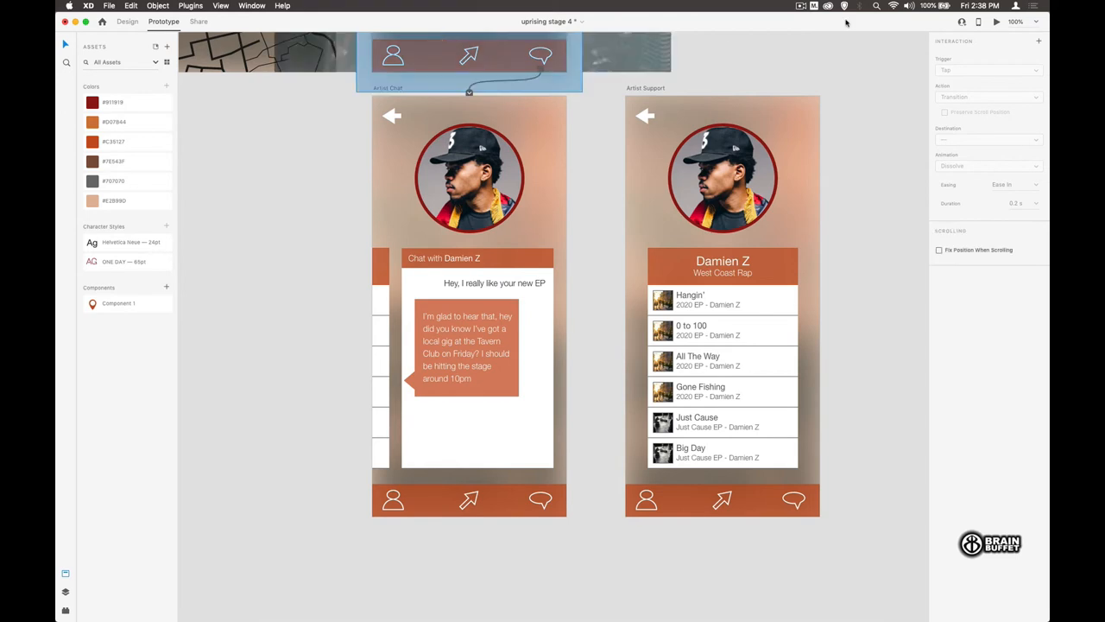
Run the desktop preview and try an interaction in it.
{"action": "left_click", "coordinate": [997, 20]}
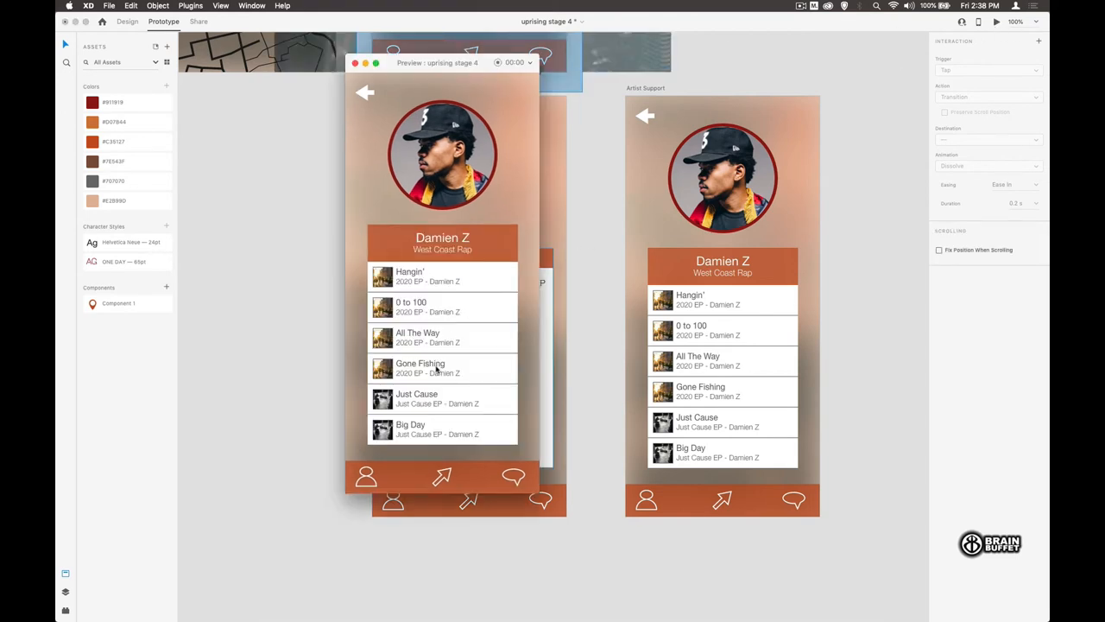
{"action": "left_click", "coordinate": [515, 476]}
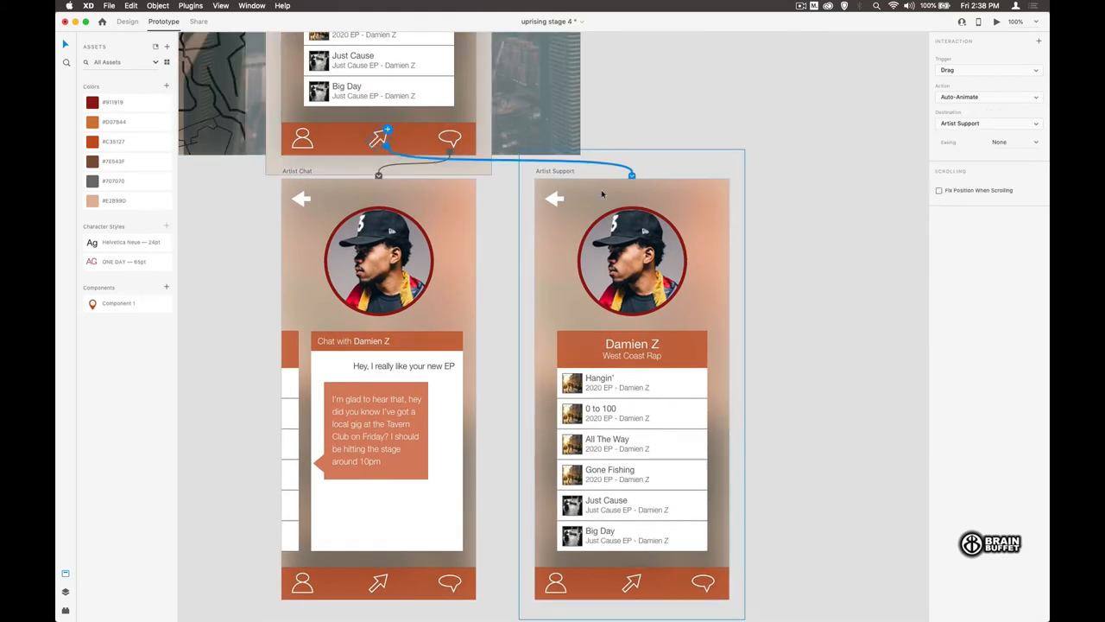
Give the arrow's Artist Support link a Tap trigger and choose its duration and easing curve.
{"action": "left_click", "coordinate": [988, 70]}
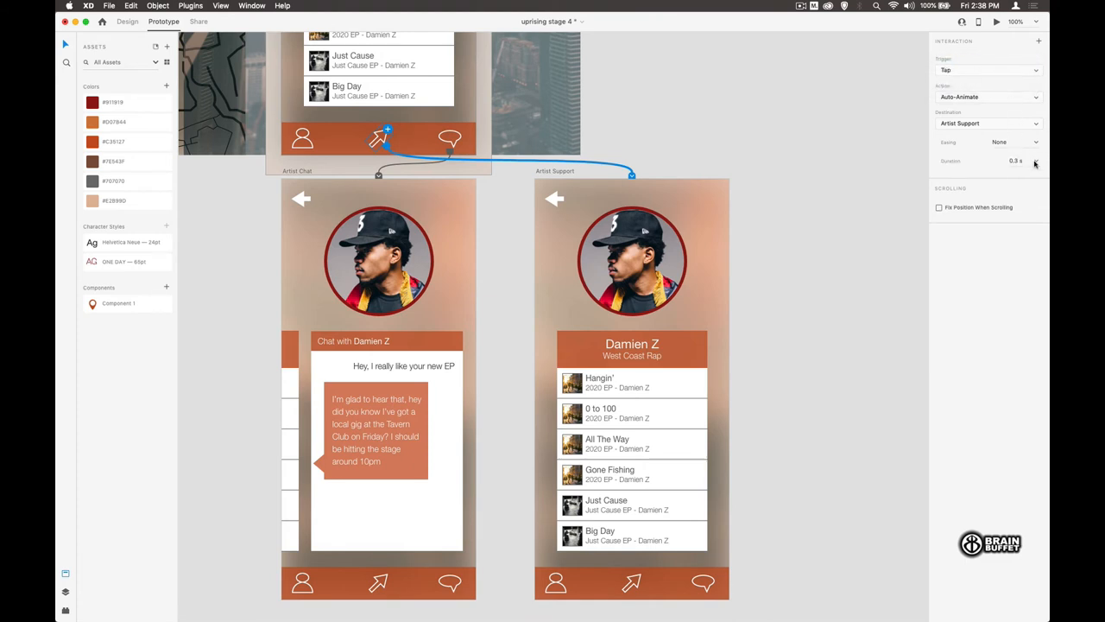
{"action": "left_click", "coordinate": [1024, 160]}
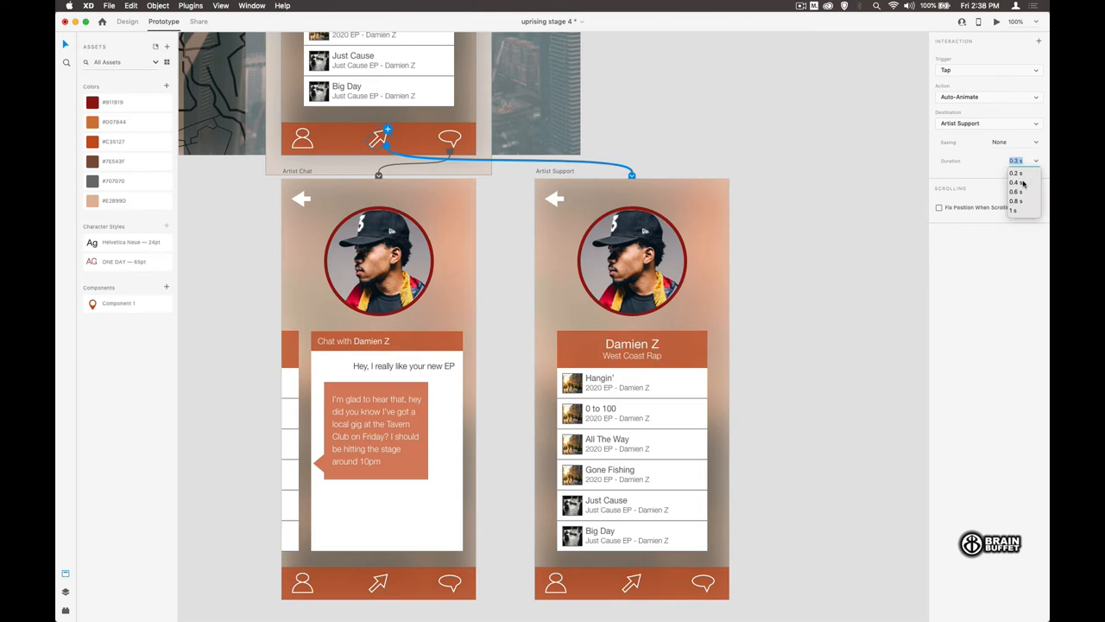
{"action": "left_click", "coordinate": [1016, 191]}
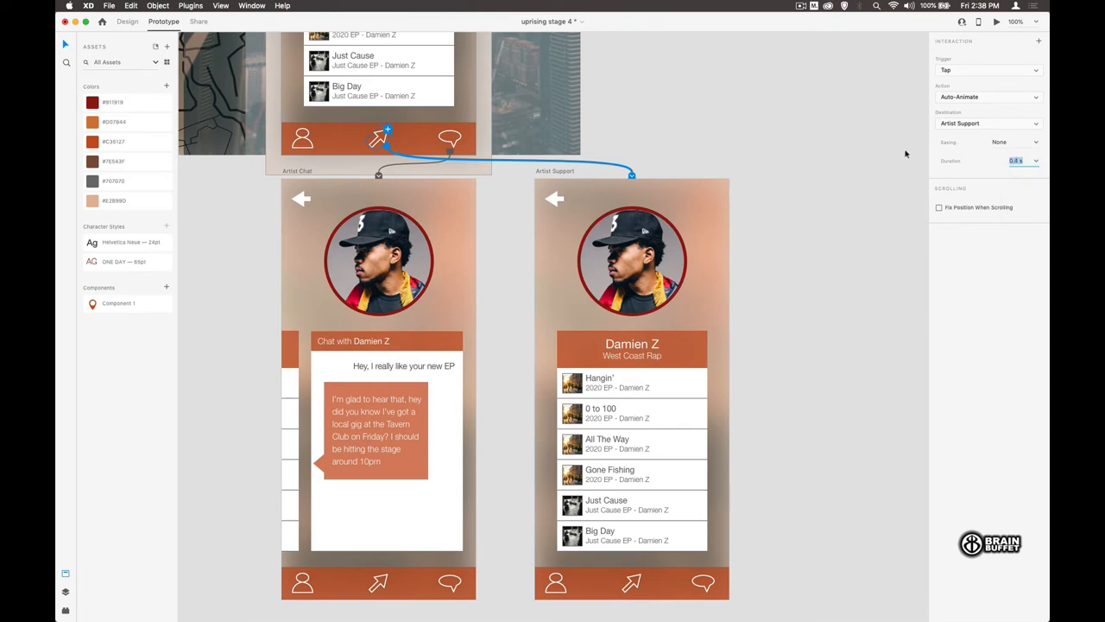
{"action": "left_click", "coordinate": [1015, 141]}
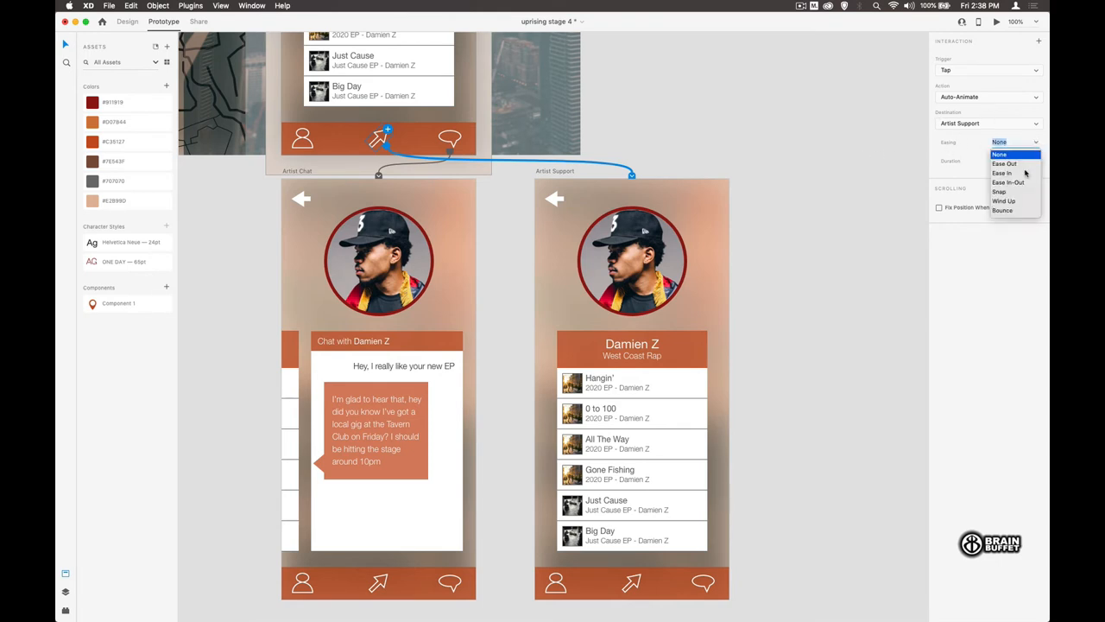
{"action": "left_click", "coordinate": [1000, 192]}
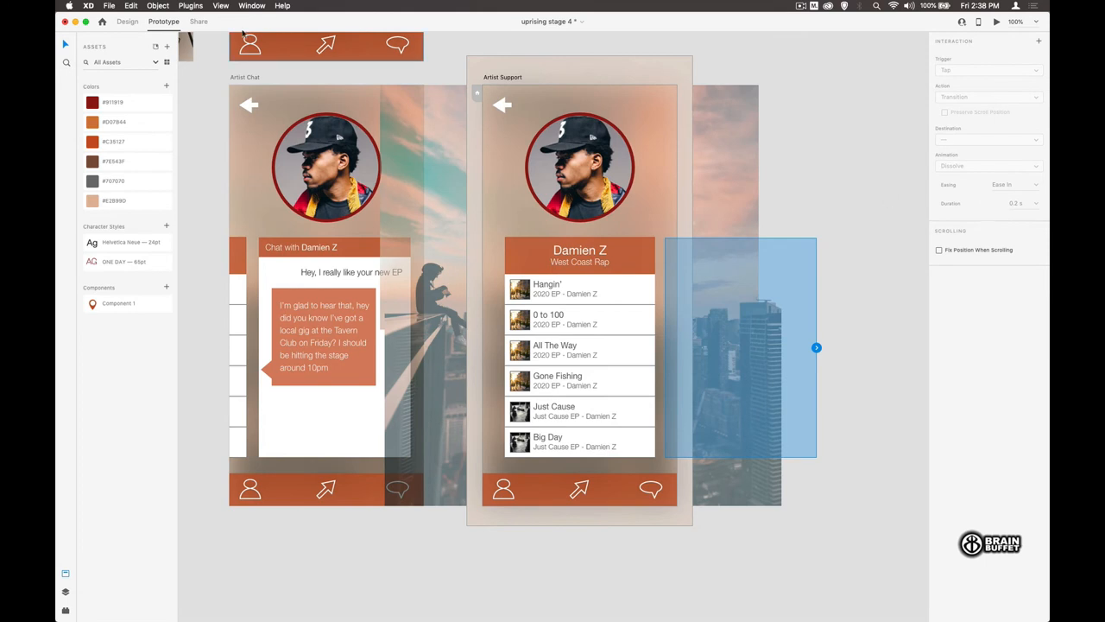
Put the supporters panel in place of the track list on the Artist Support artboard.
{"action": "left_click", "coordinate": [128, 21]}
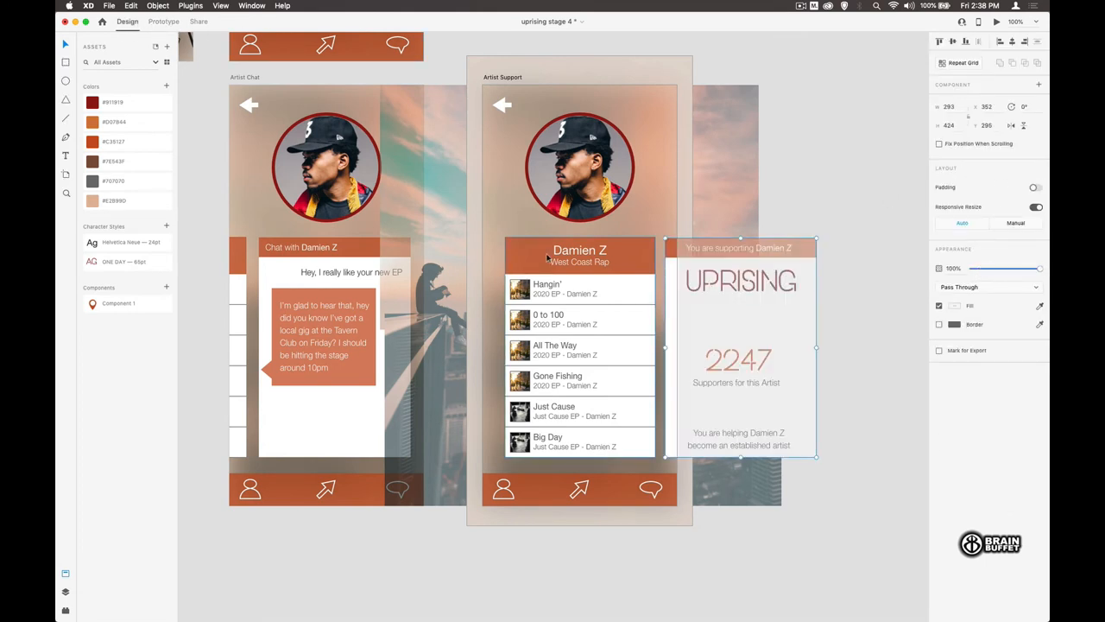
{"action": "left_click", "coordinate": [581, 348]}
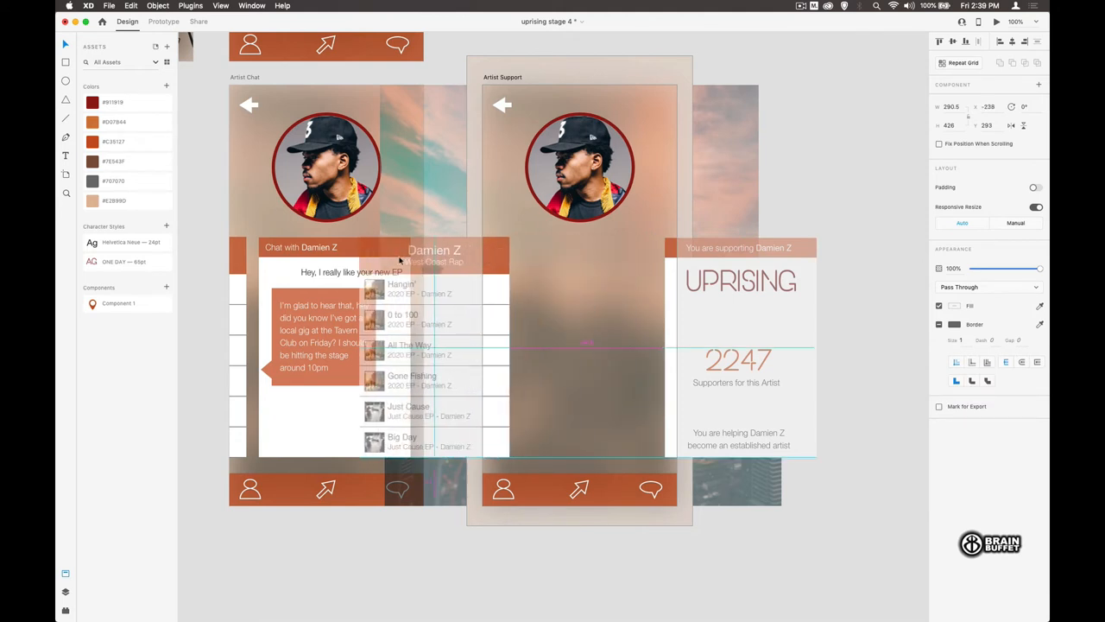
{"action": "left_click", "coordinate": [739, 249]}
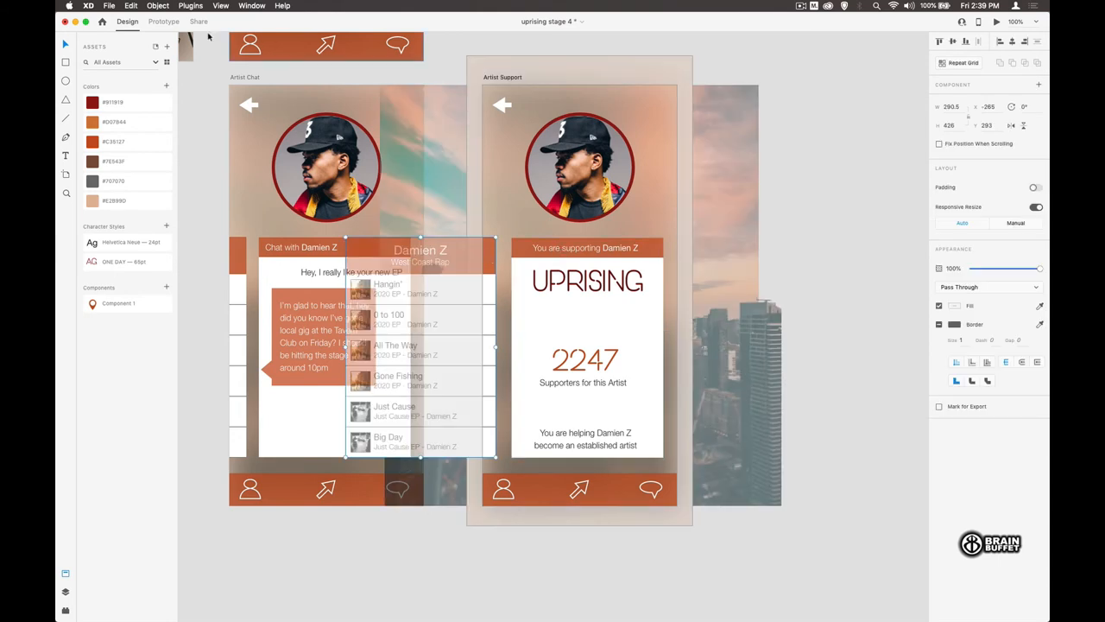
In Prototype mode, finish the arrow's Tap Auto-Animate link to Artist Support.
{"action": "left_click", "coordinate": [163, 21]}
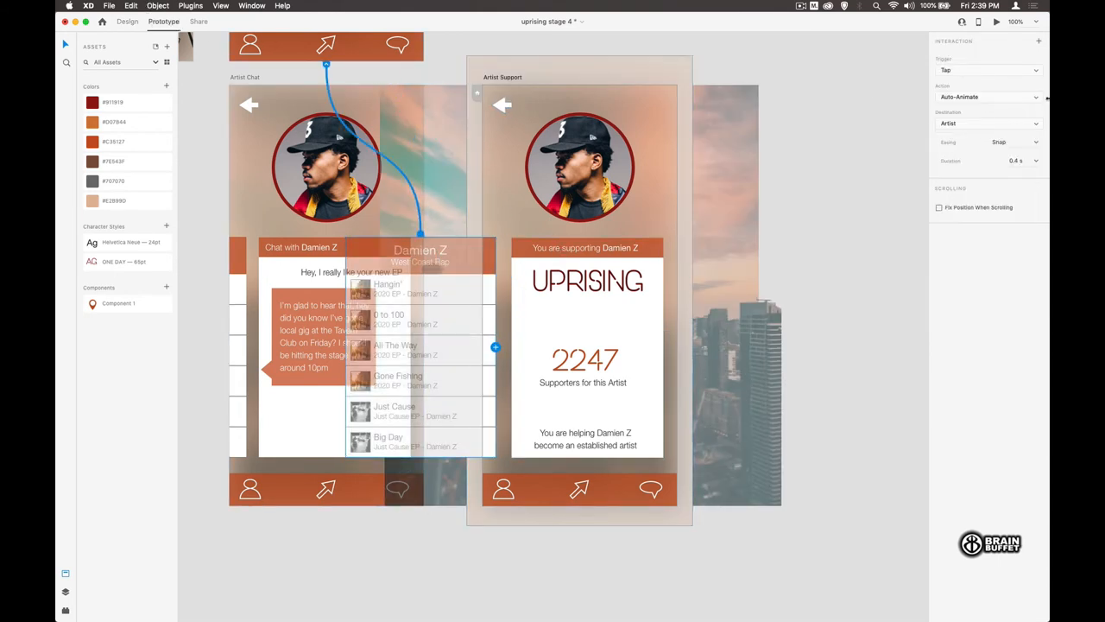
{"action": "left_click", "coordinate": [987, 69]}
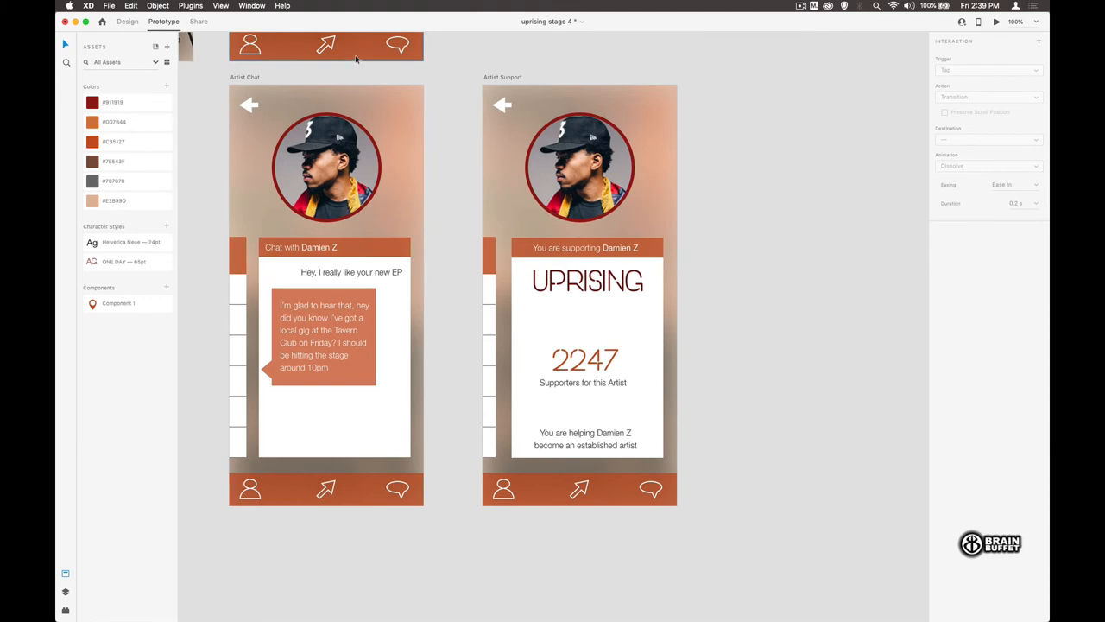
Preview the prototype, then select the artist screen's back-arrow wire leading to Map 2.
{"action": "left_click", "coordinate": [997, 20]}
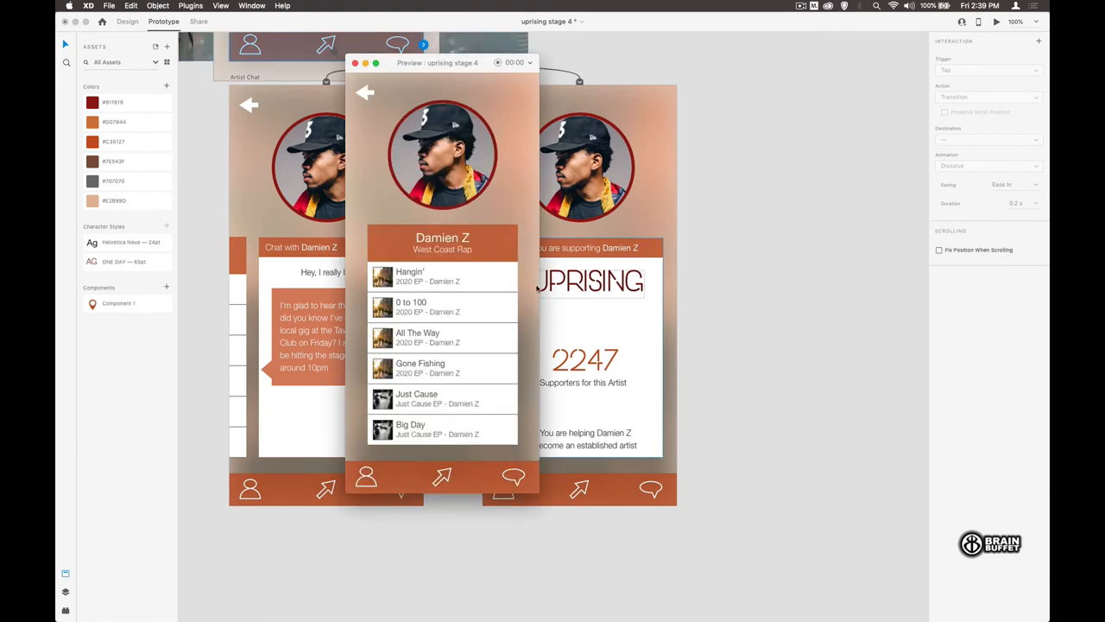
{"action": "mouse_move", "coordinate": [502, 504]}
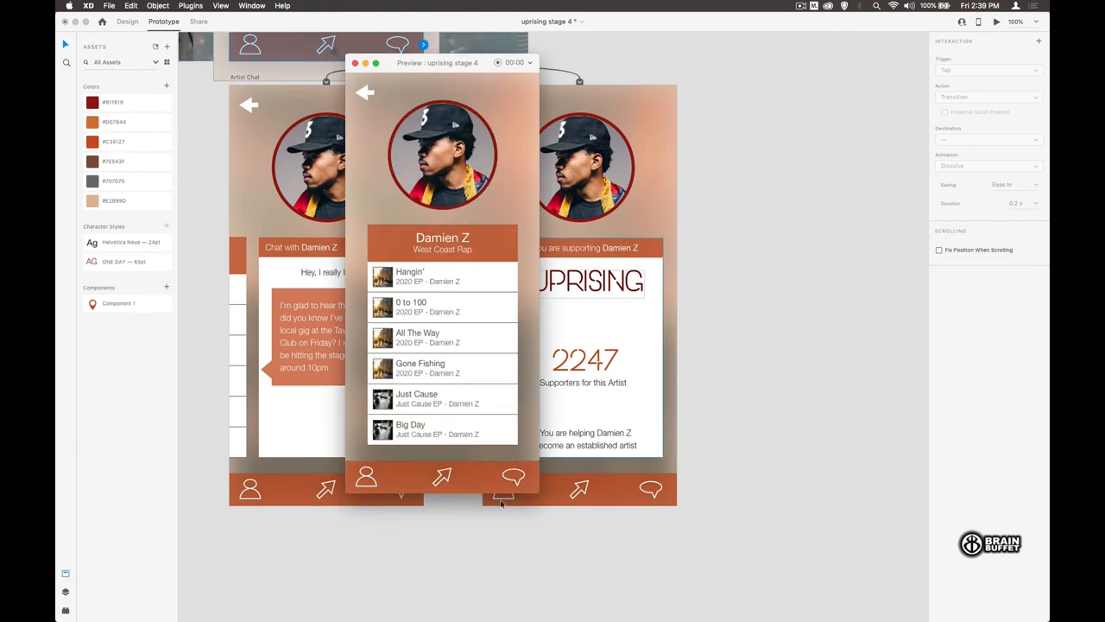
{"action": "left_click", "coordinate": [442, 477]}
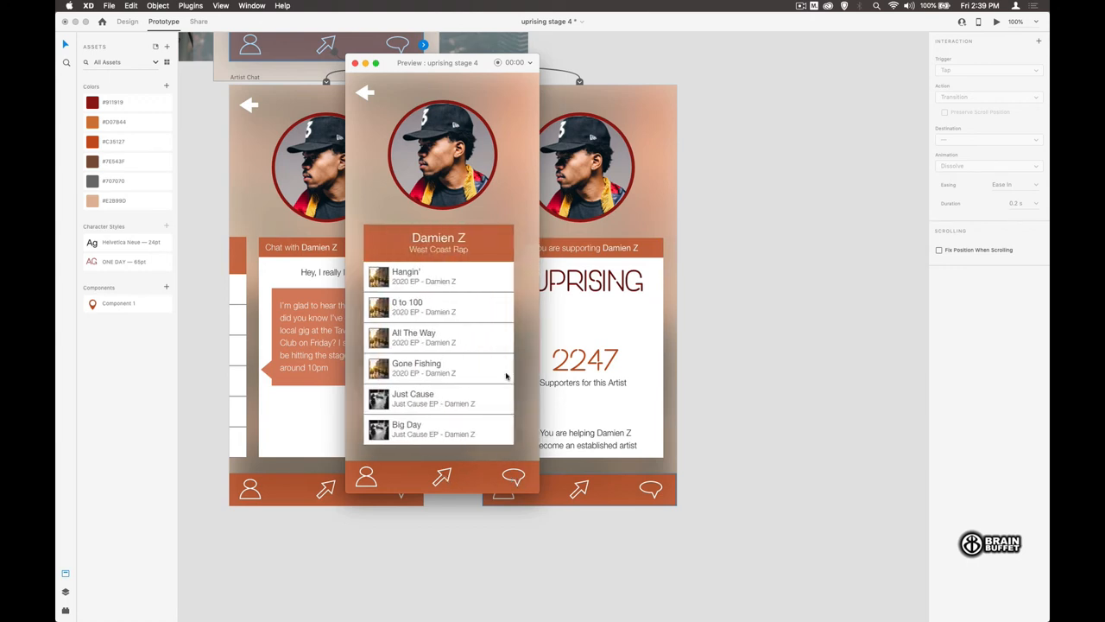
{"action": "left_click", "coordinate": [354, 62]}
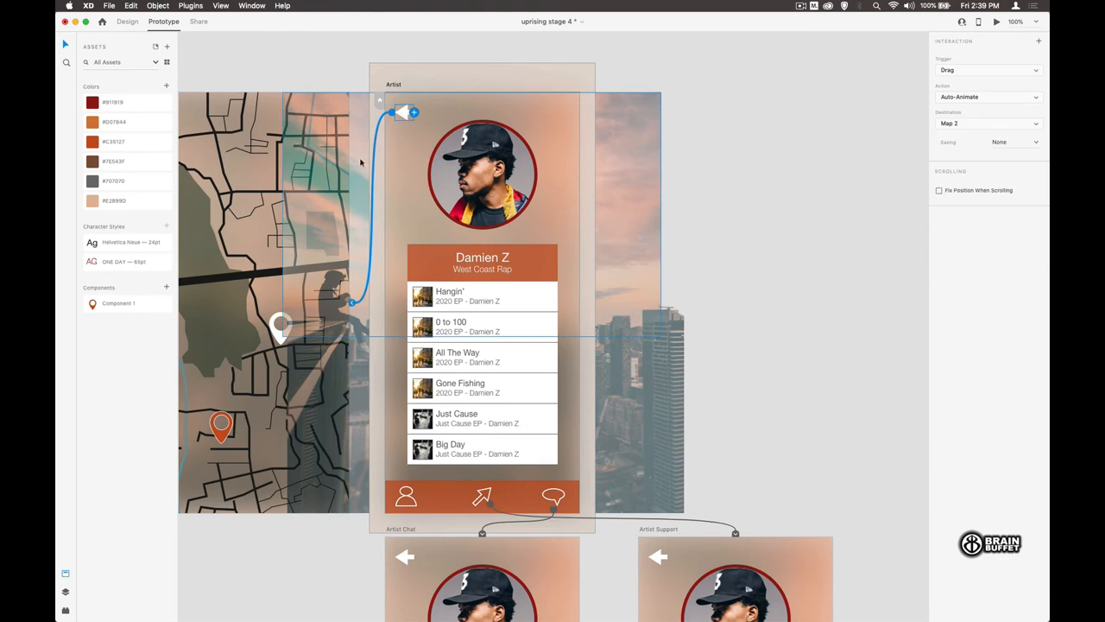
Change the back arrow's Map 2 link to a Tap trigger with a dissolve Transition animation.
{"action": "left_click", "coordinate": [988, 69]}
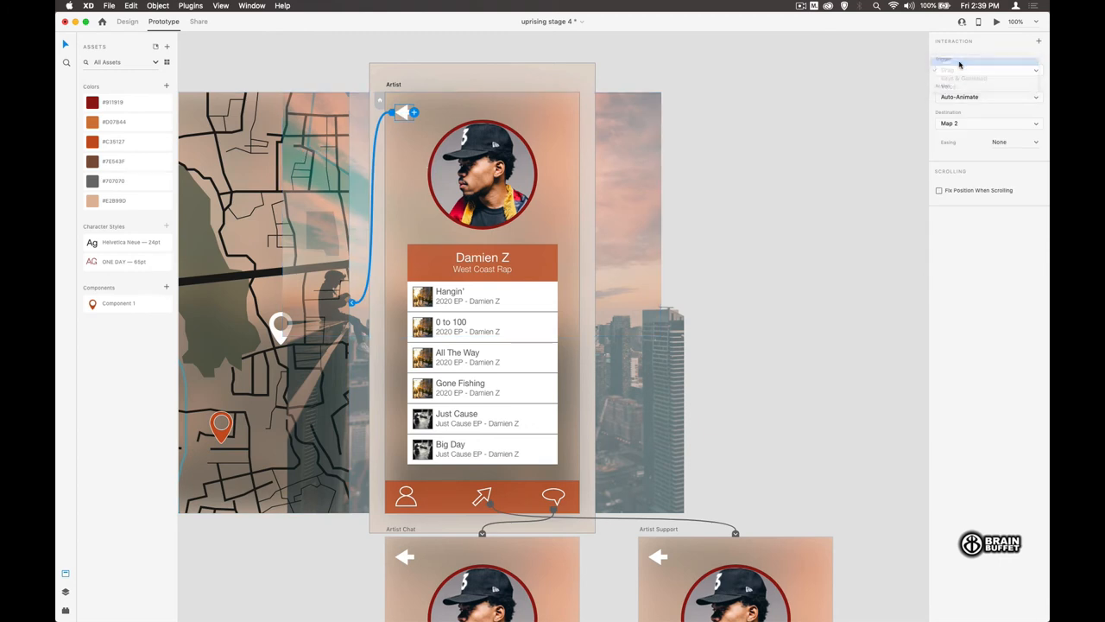
{"action": "left_click", "coordinate": [958, 69]}
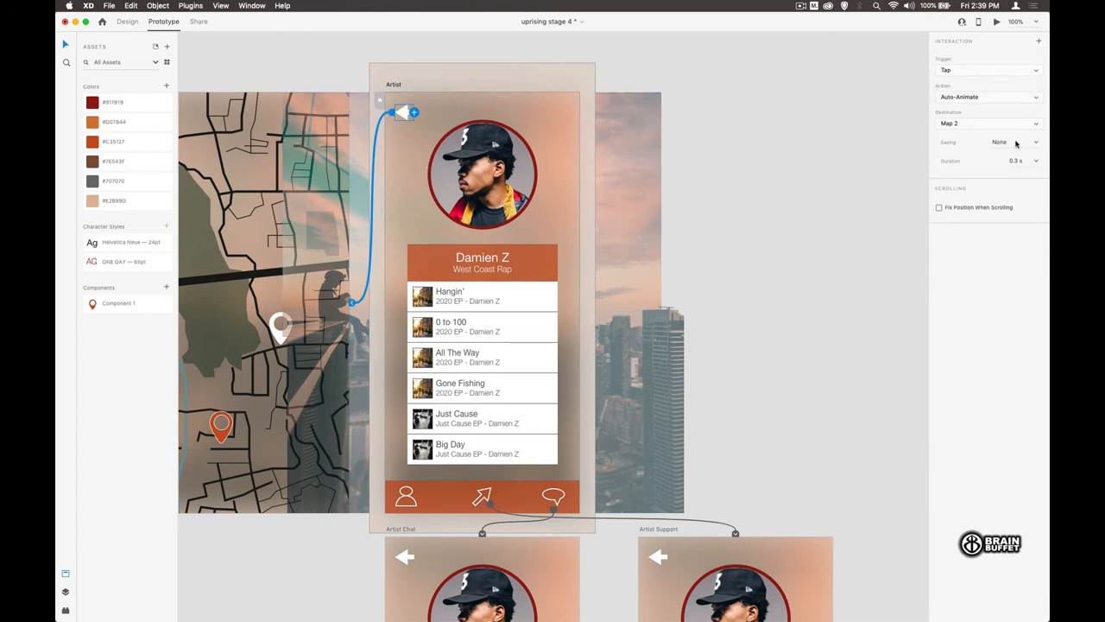
{"action": "left_click", "coordinate": [988, 97]}
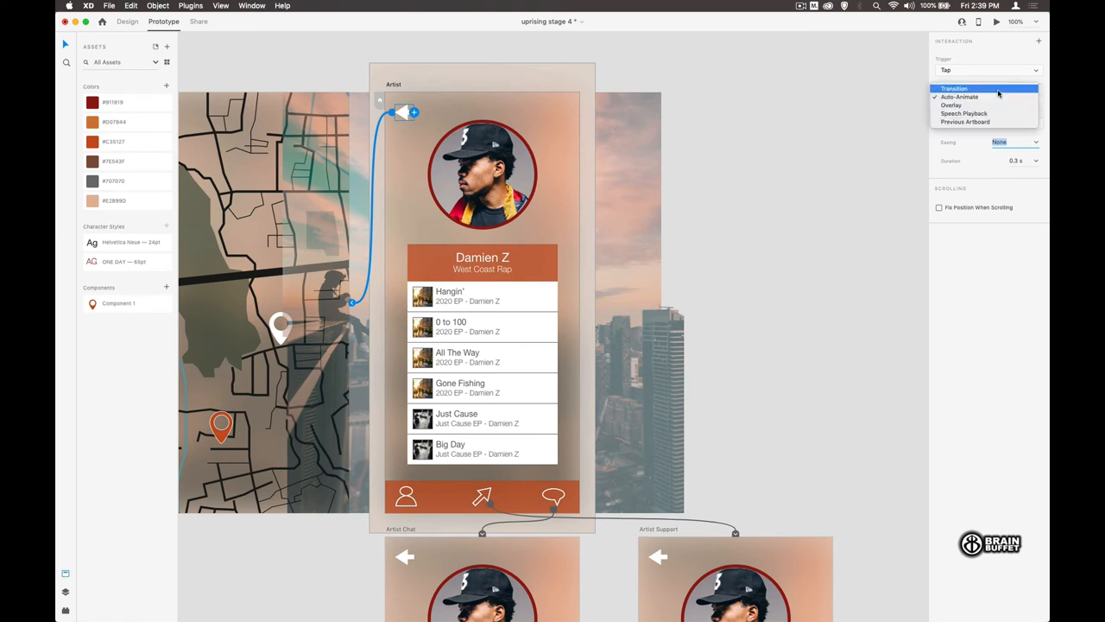
{"action": "left_click", "coordinate": [953, 88]}
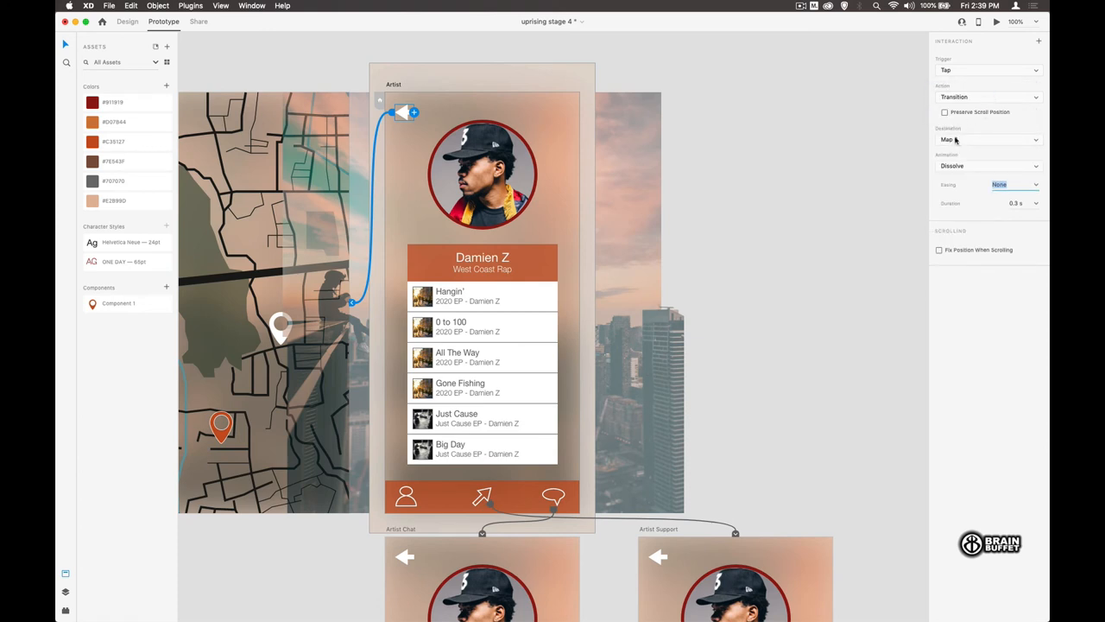
{"action": "left_click", "coordinate": [988, 166]}
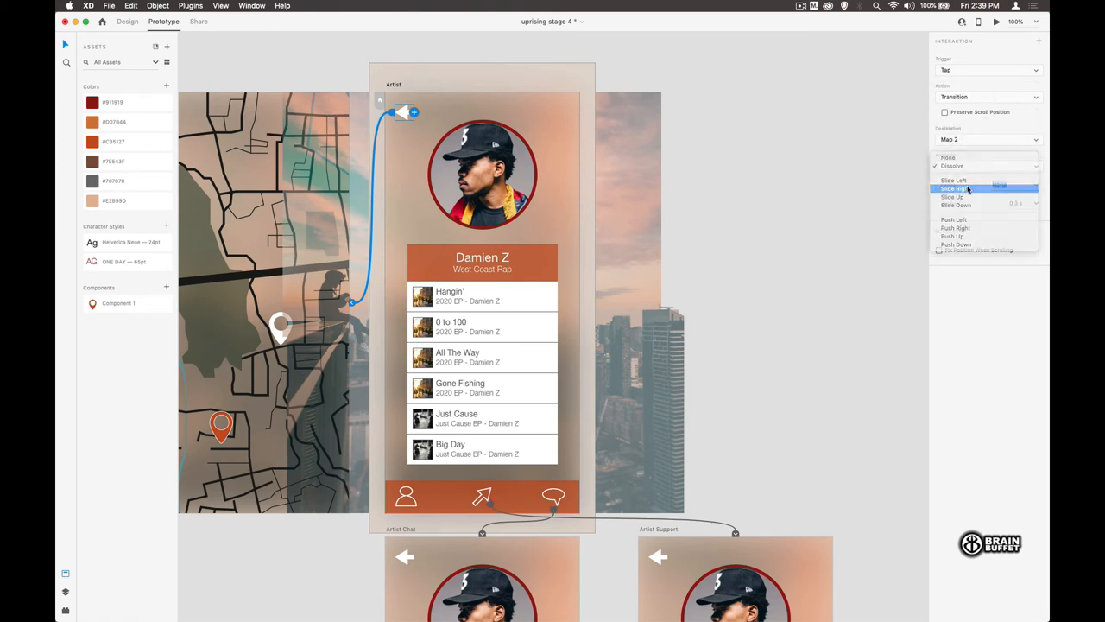
{"action": "left_click", "coordinate": [953, 189]}
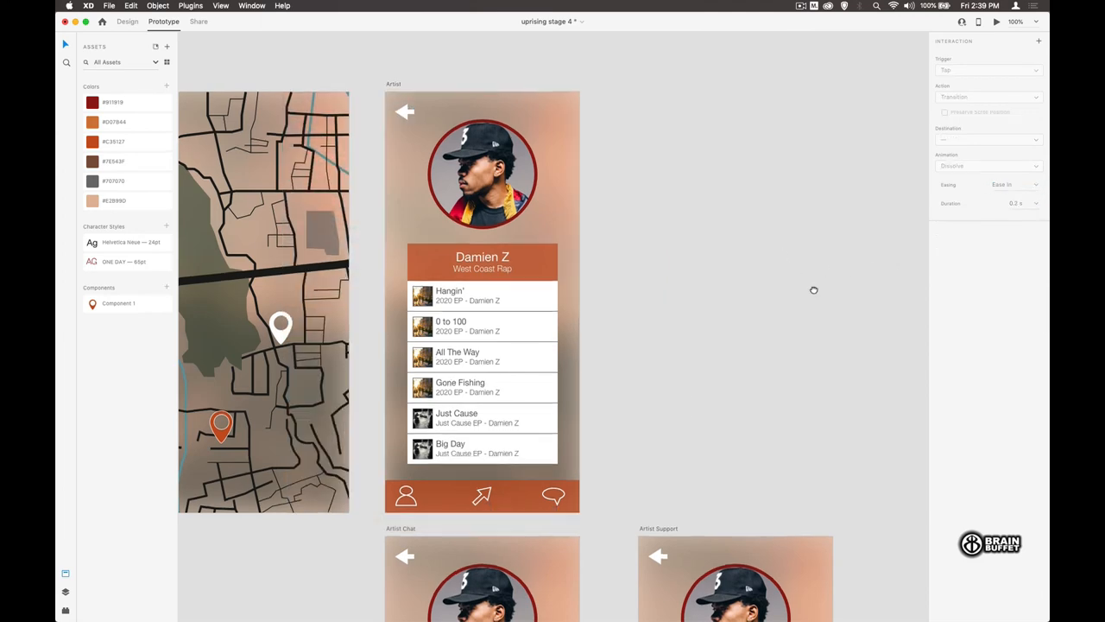
{"action": "scroll", "scroll_direction": "down", "scroll_amount": 3}
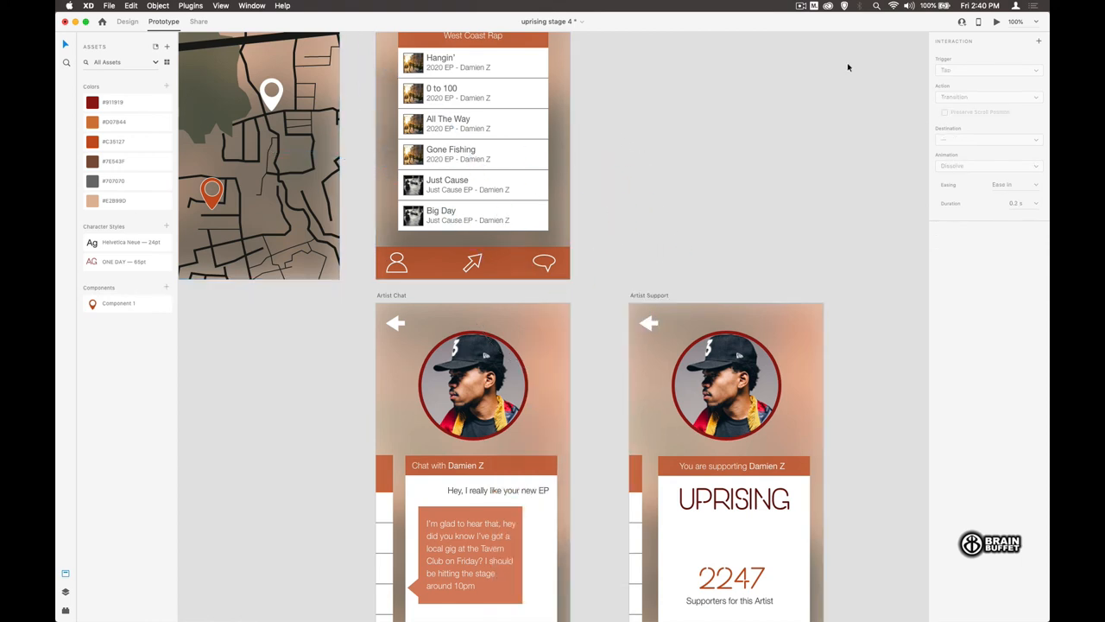
{"action": "left_click", "coordinate": [995, 21]}
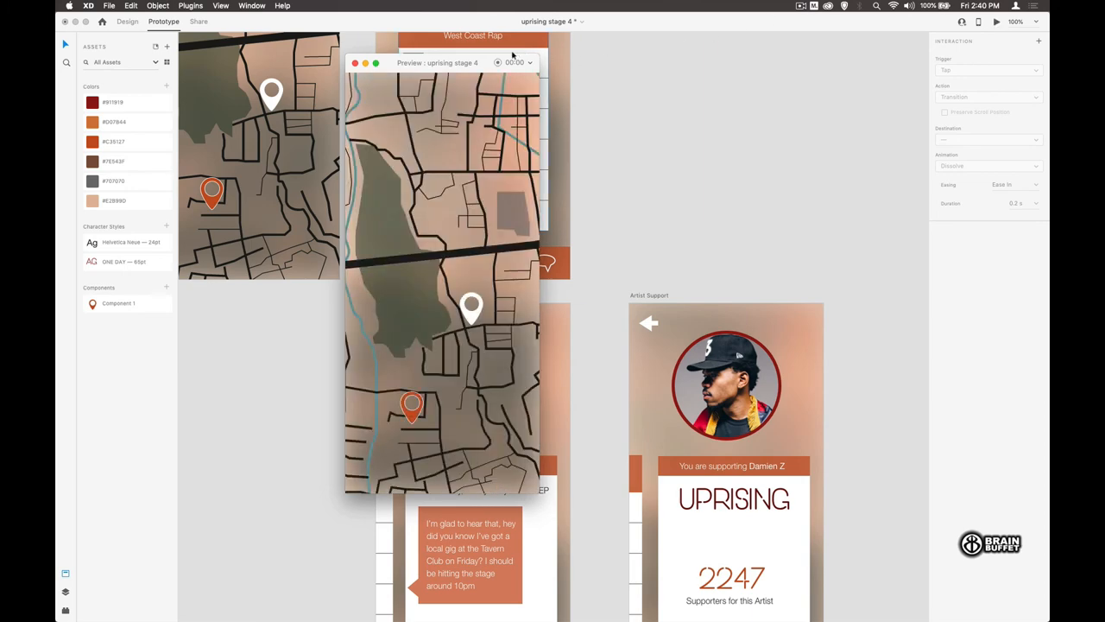
{"action": "left_click_drag", "start_coordinate": [437, 62], "coordinate": [677, 42]}
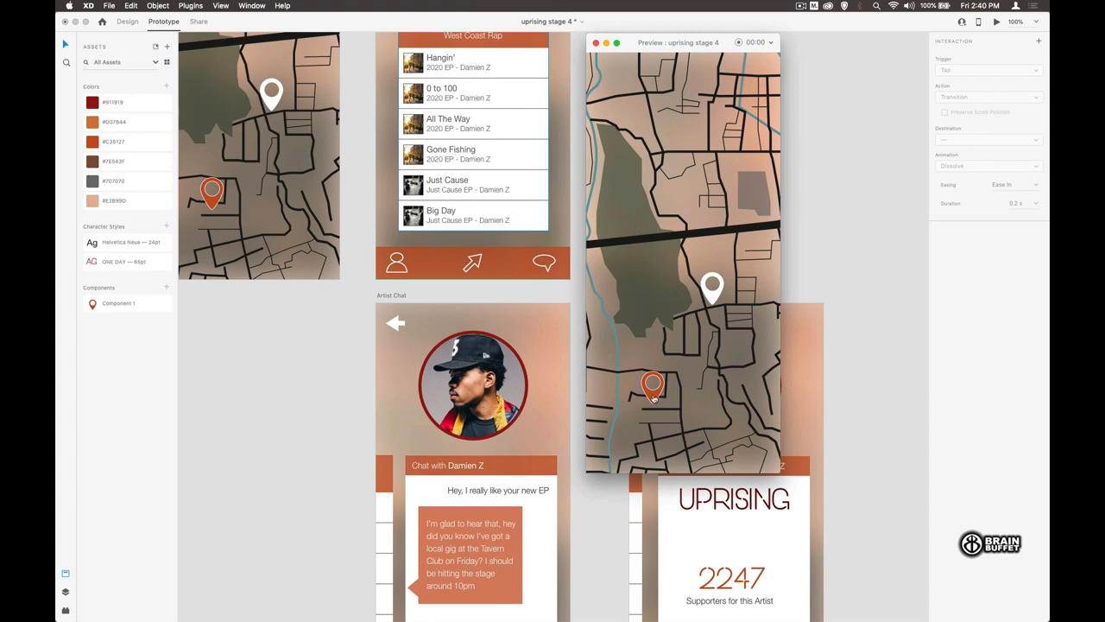
{"action": "left_click", "coordinate": [652, 389]}
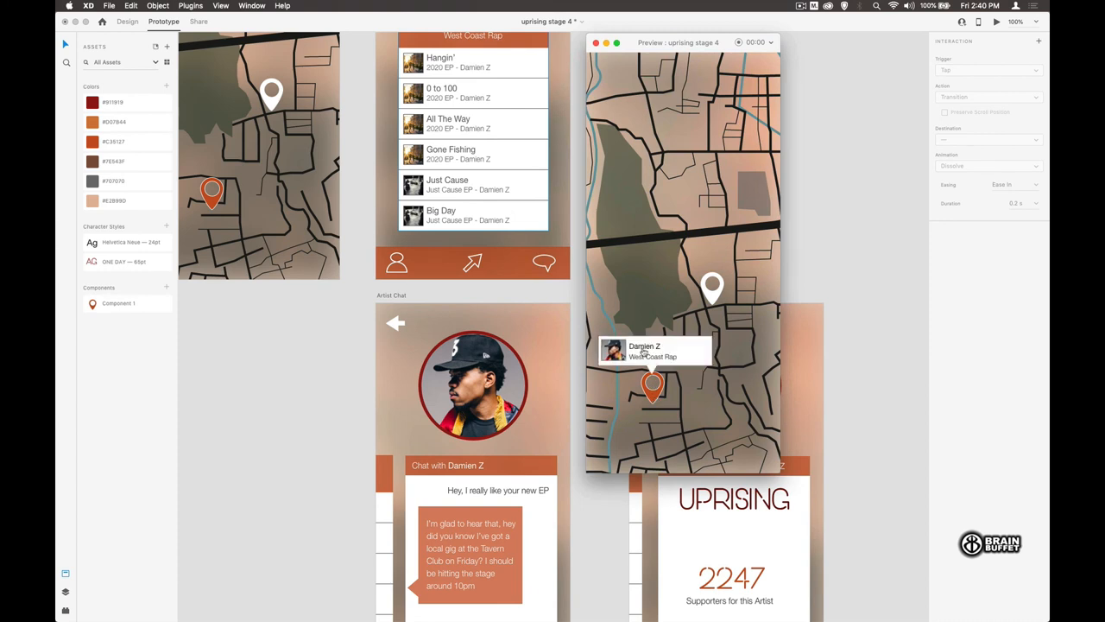
{"action": "left_click", "coordinate": [653, 352]}
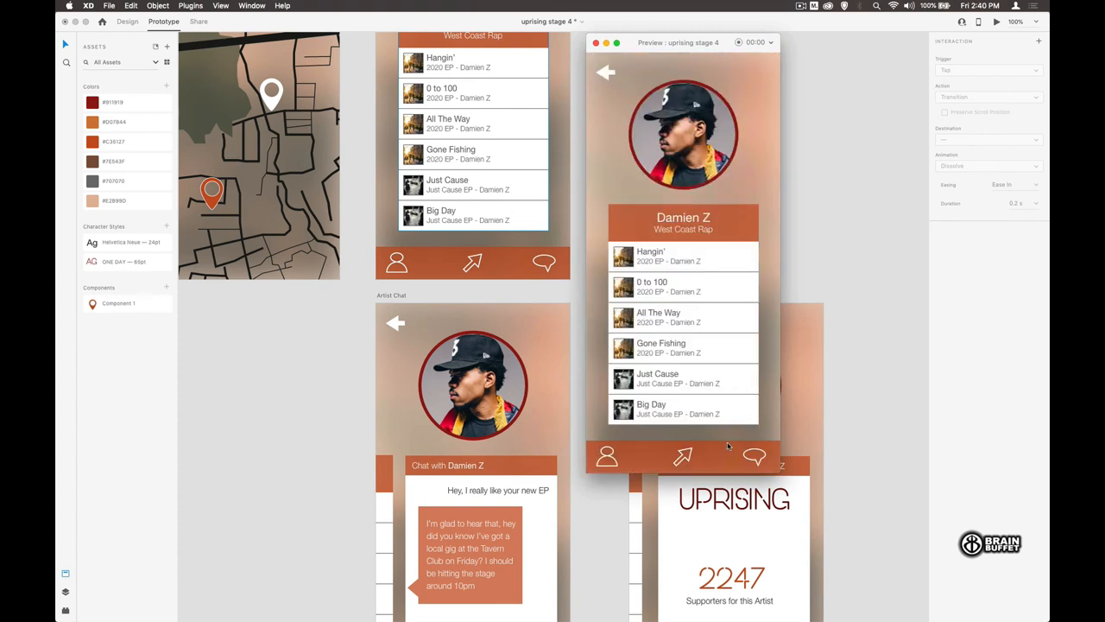
{"action": "left_click", "coordinate": [753, 456]}
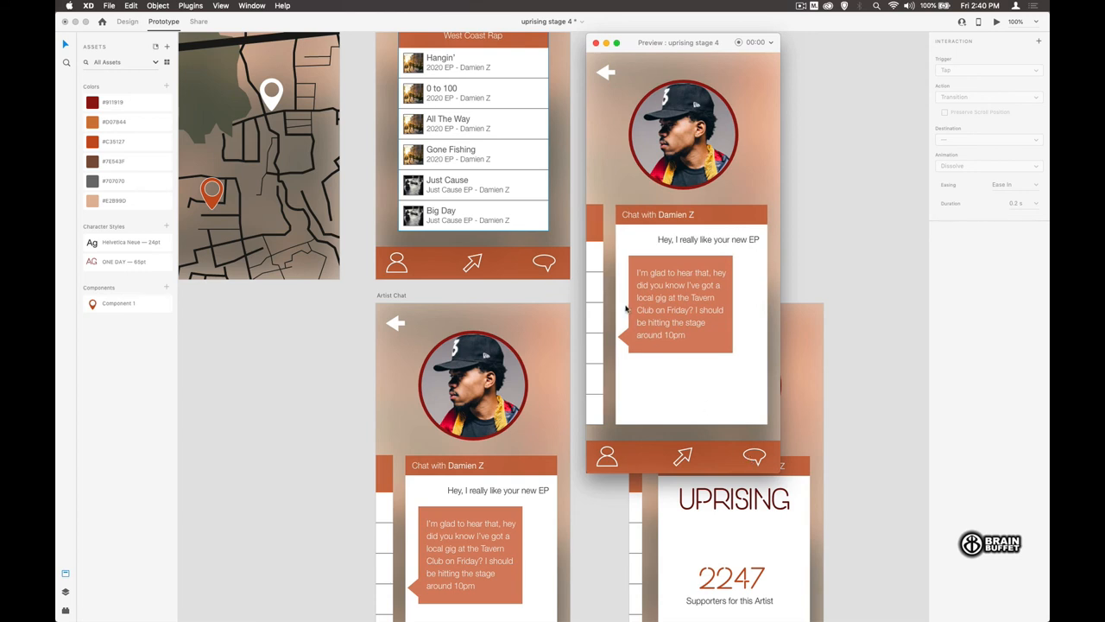
{"action": "left_click", "coordinate": [683, 456]}
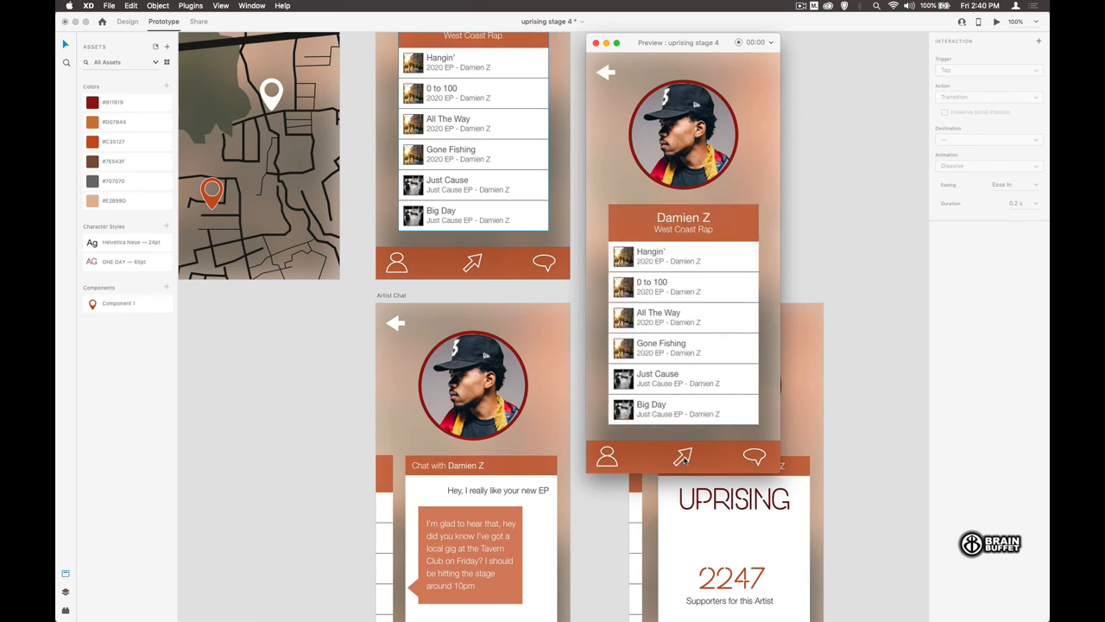
{"action": "left_click", "coordinate": [683, 457]}
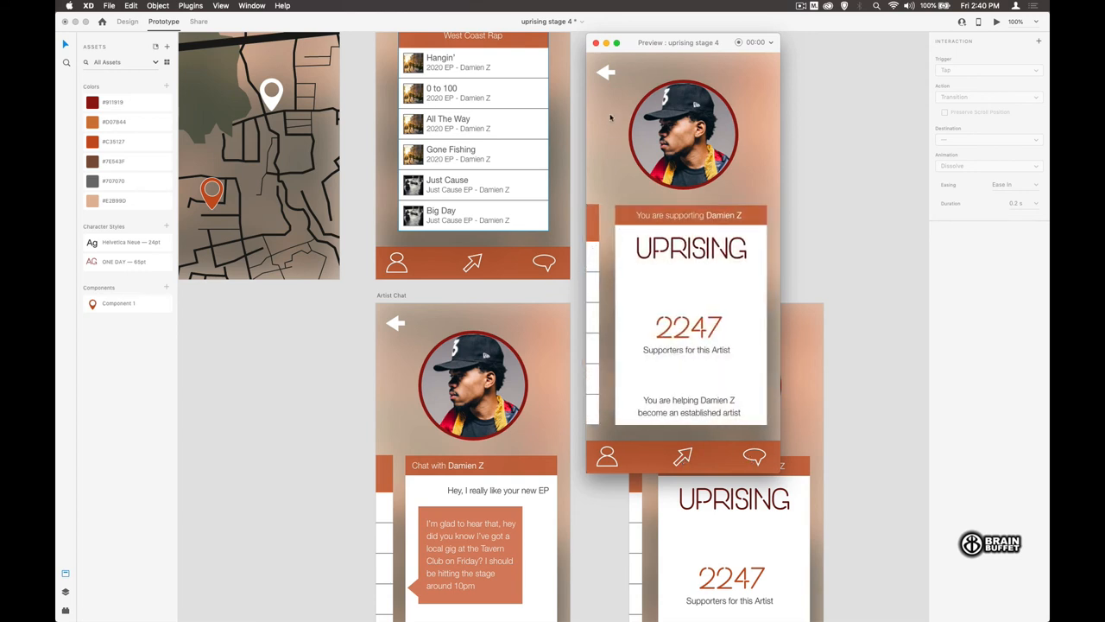
{"action": "left_click", "coordinate": [604, 72]}
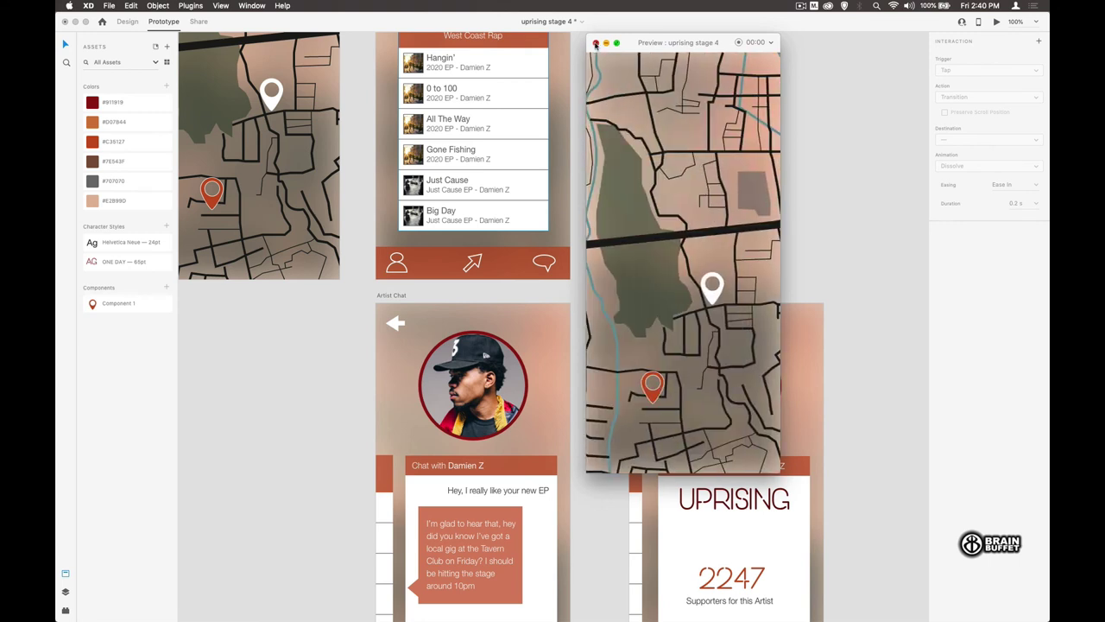
{"action": "left_click", "coordinate": [595, 41]}
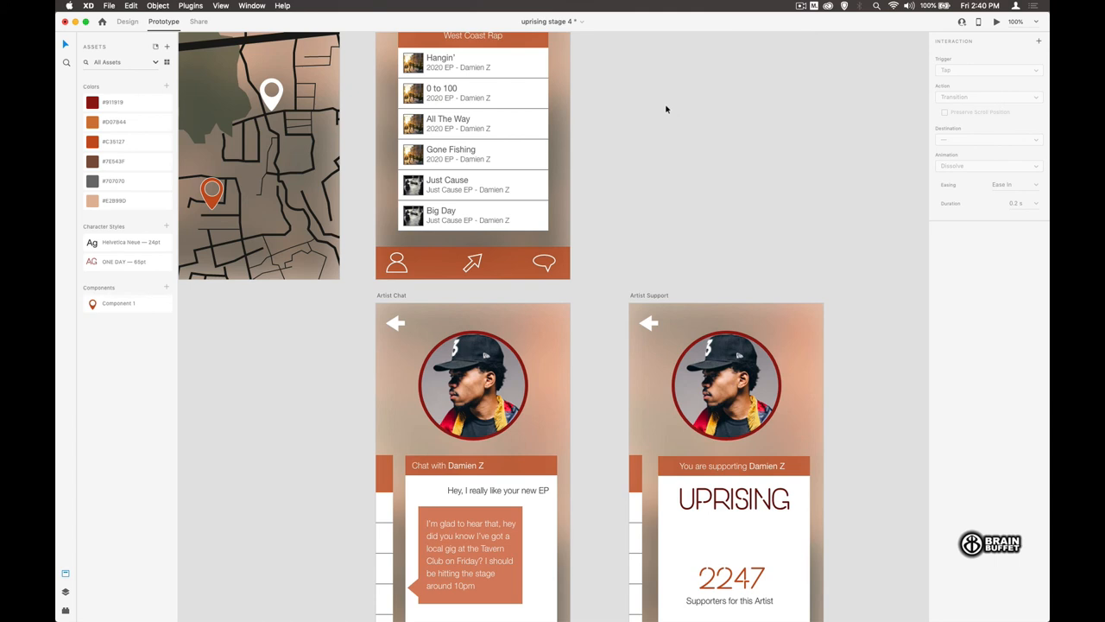
{"action": "left_click", "coordinate": [259, 155]}
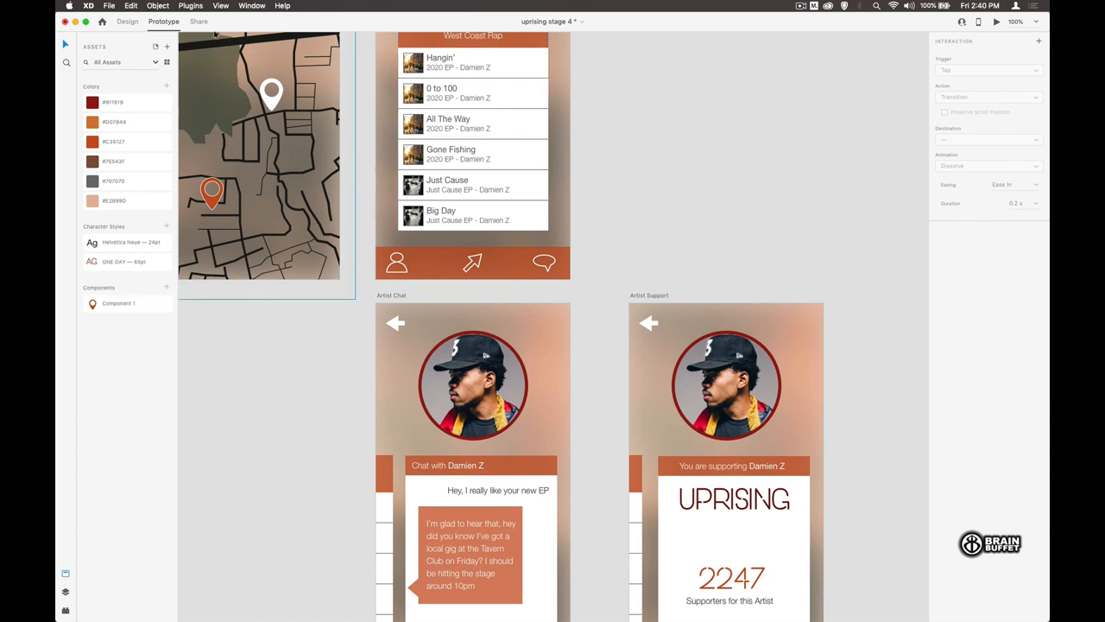
Create a public share link for 'uprising stage 4' that anyone with the link can open.
{"action": "left_click", "coordinate": [199, 20]}
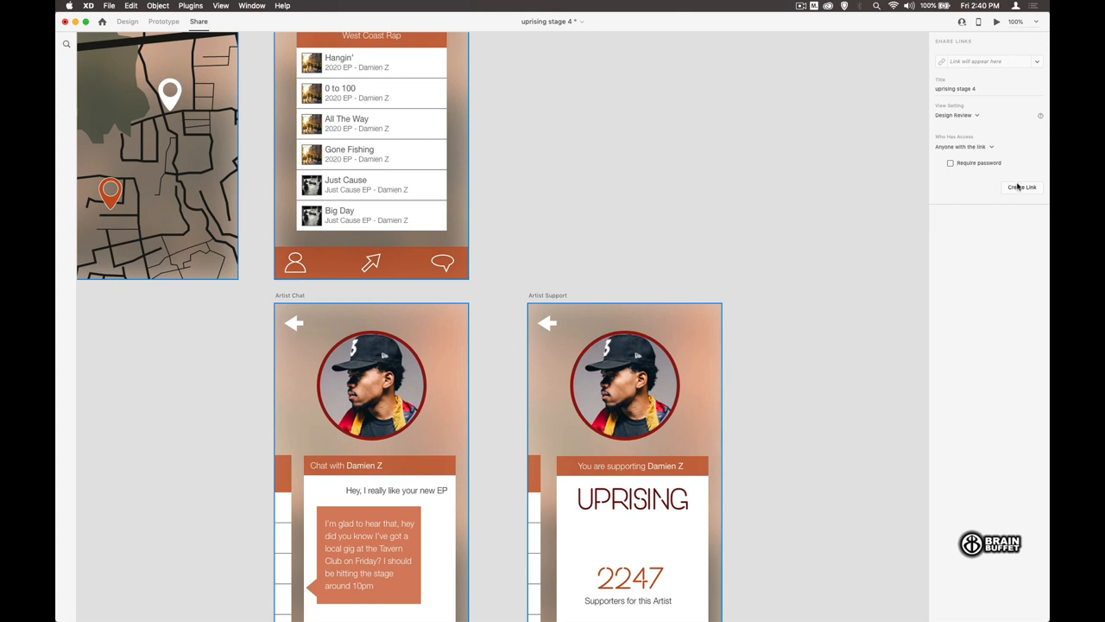
{"action": "left_click", "coordinate": [1022, 186]}
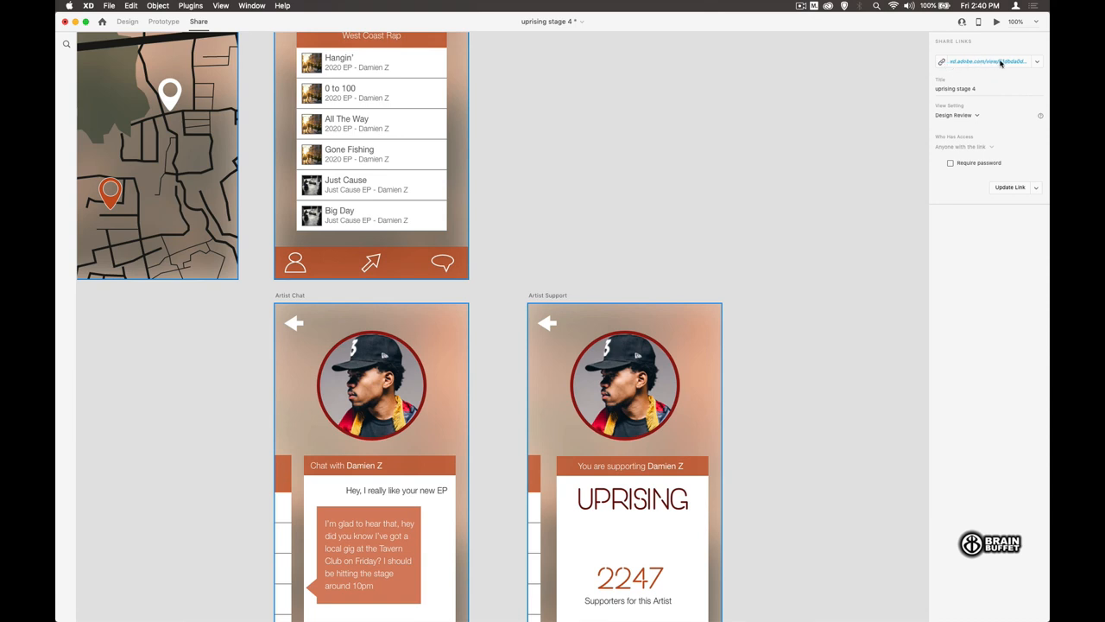
{"action": "mouse_move", "coordinate": [993, 62]}
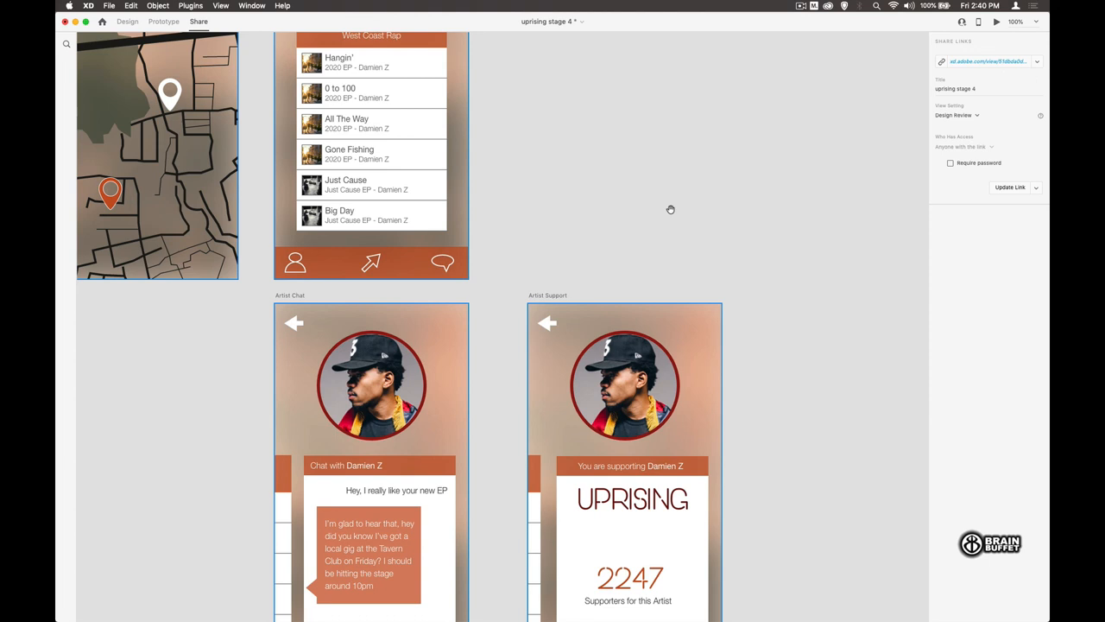
{"action": "mouse_move", "coordinate": [962, 71]}
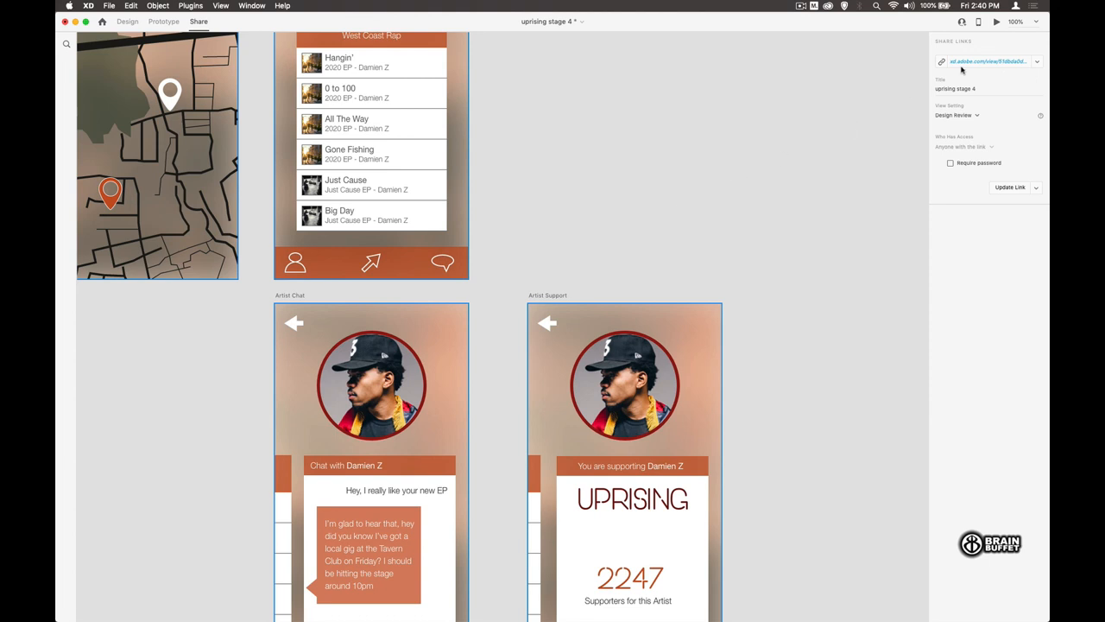
{"action": "mouse_move", "coordinate": [984, 62]}
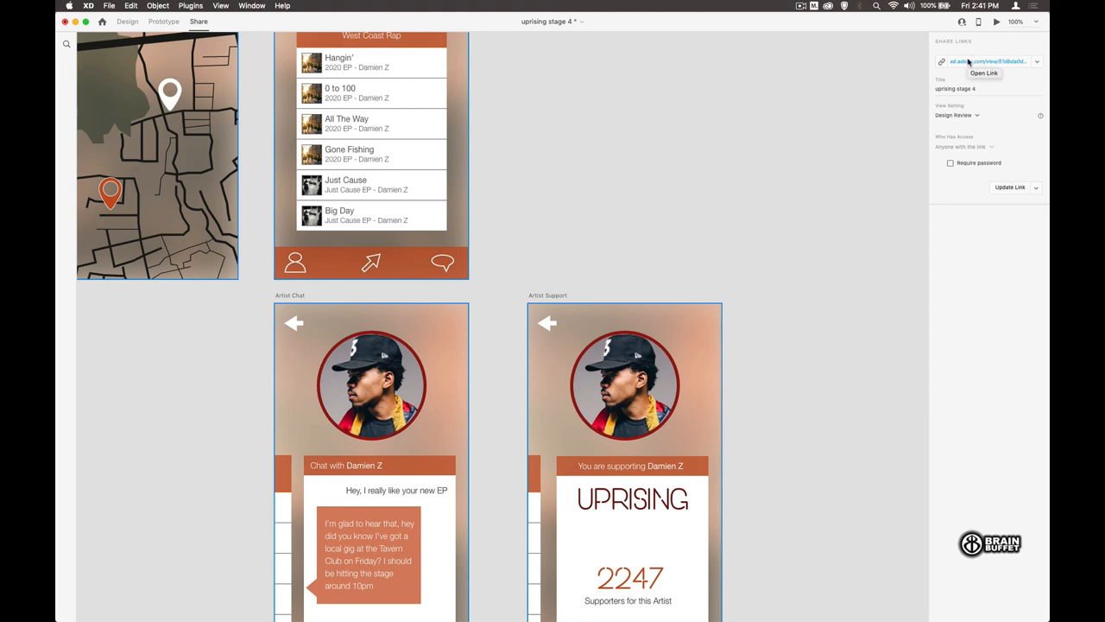